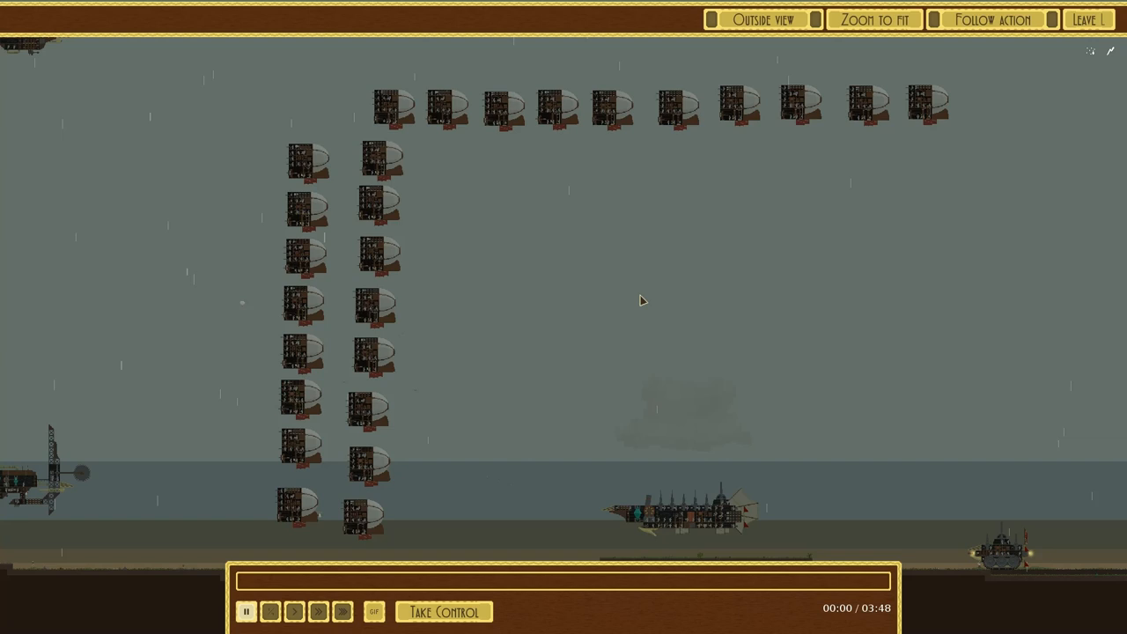
{"action": "mouse_move", "coordinate": [539, 333]}
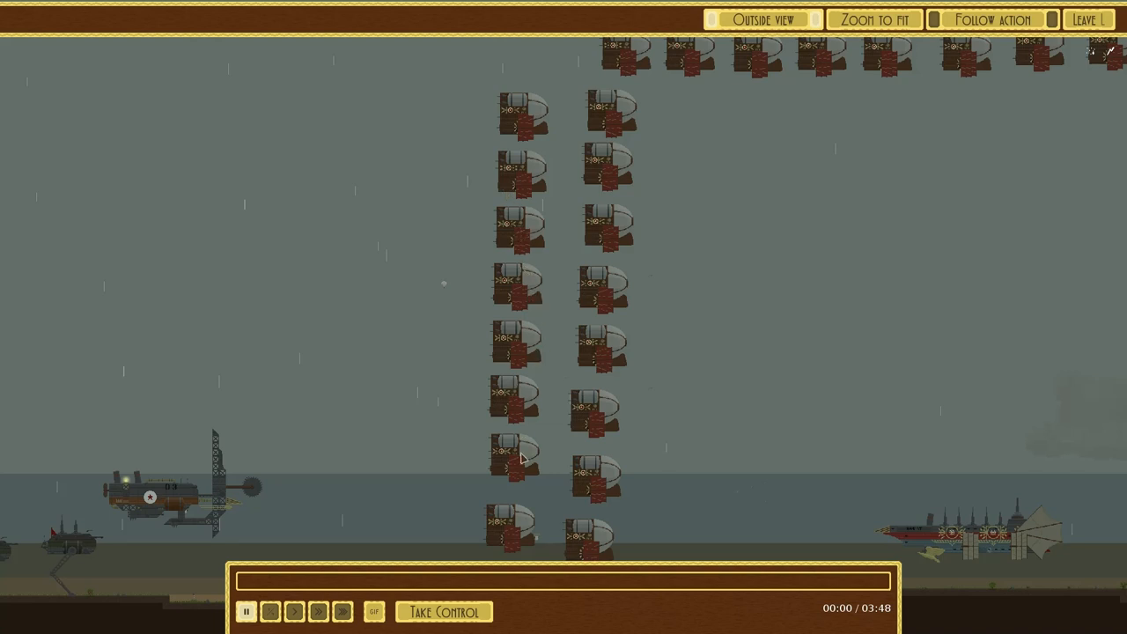
{"action": "mouse_move", "coordinate": [608, 347]}
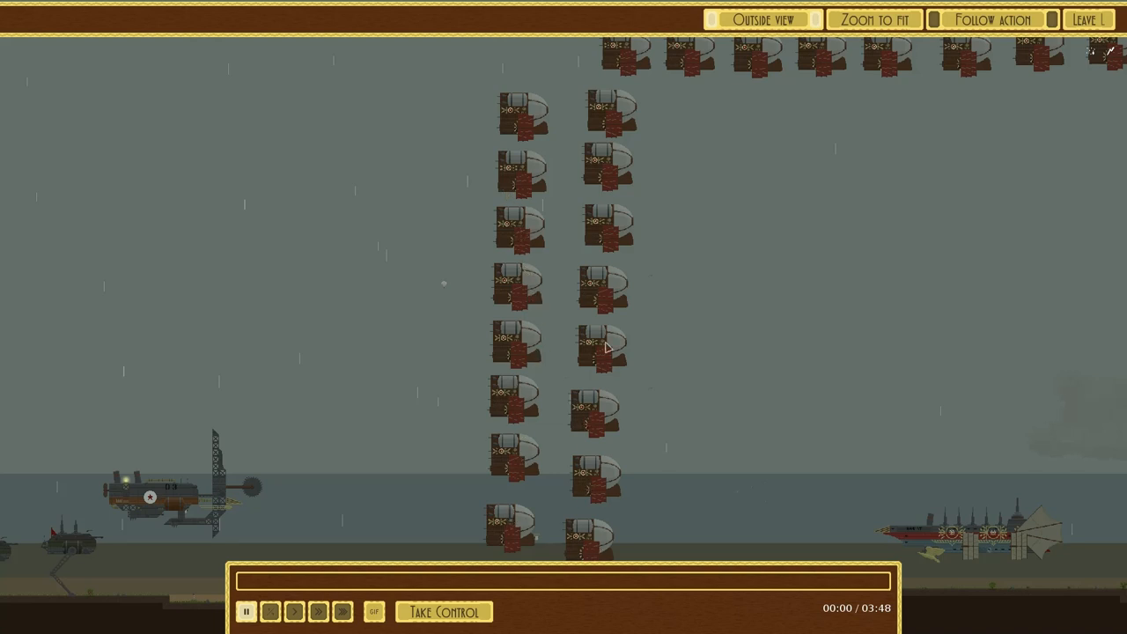
{"action": "mouse_move", "coordinate": [613, 176]}
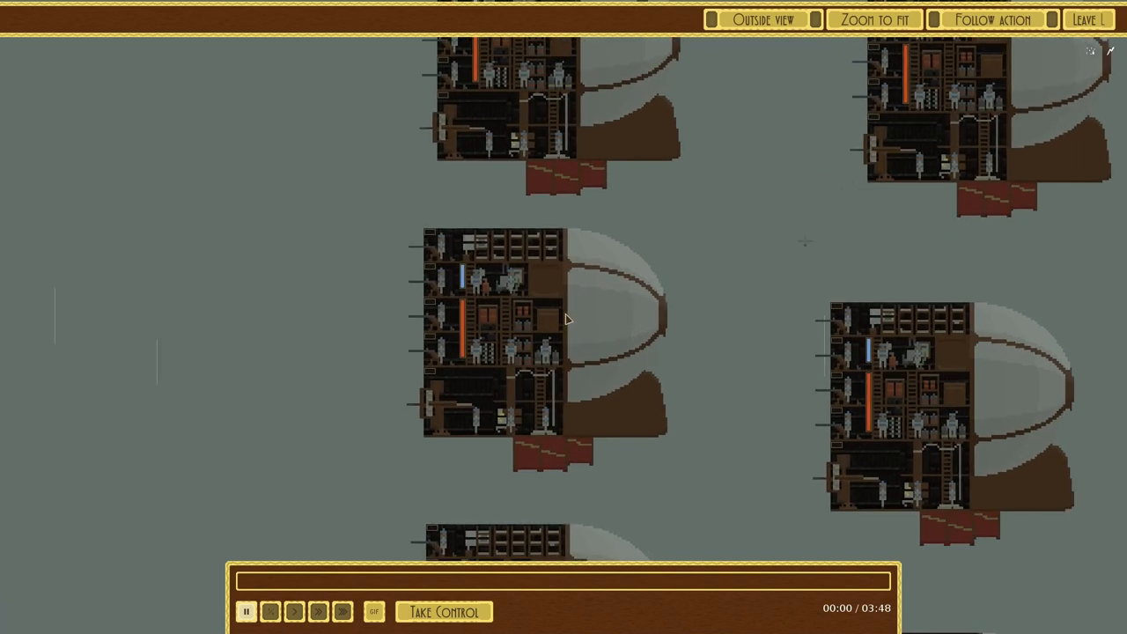
{"action": "mouse_move", "coordinate": [685, 419]}
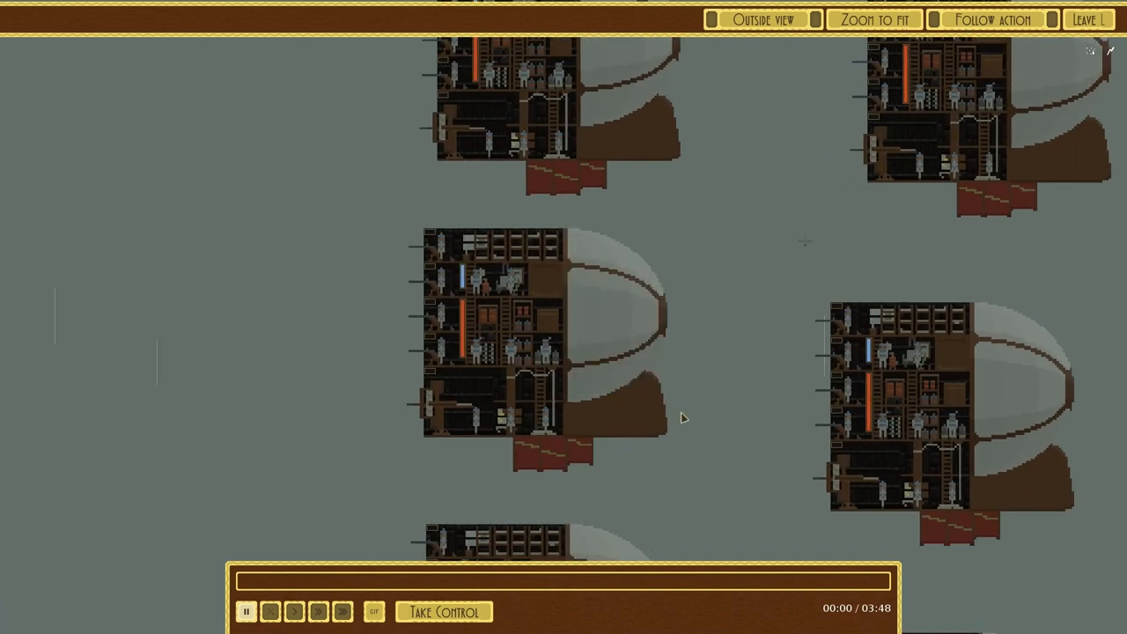
{"action": "mouse_move", "coordinate": [564, 370]}
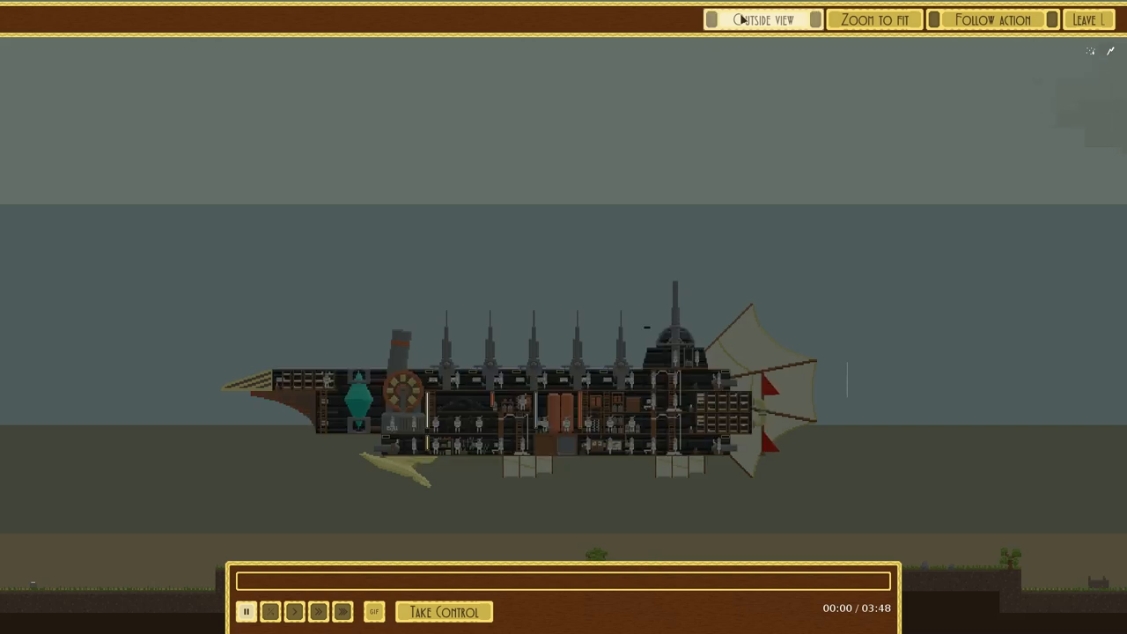
- Toggle battleship Hank VI between its decorated outer hull and interior rooms, ending on the interior
{"action": "left_click", "coordinate": [761, 19]}
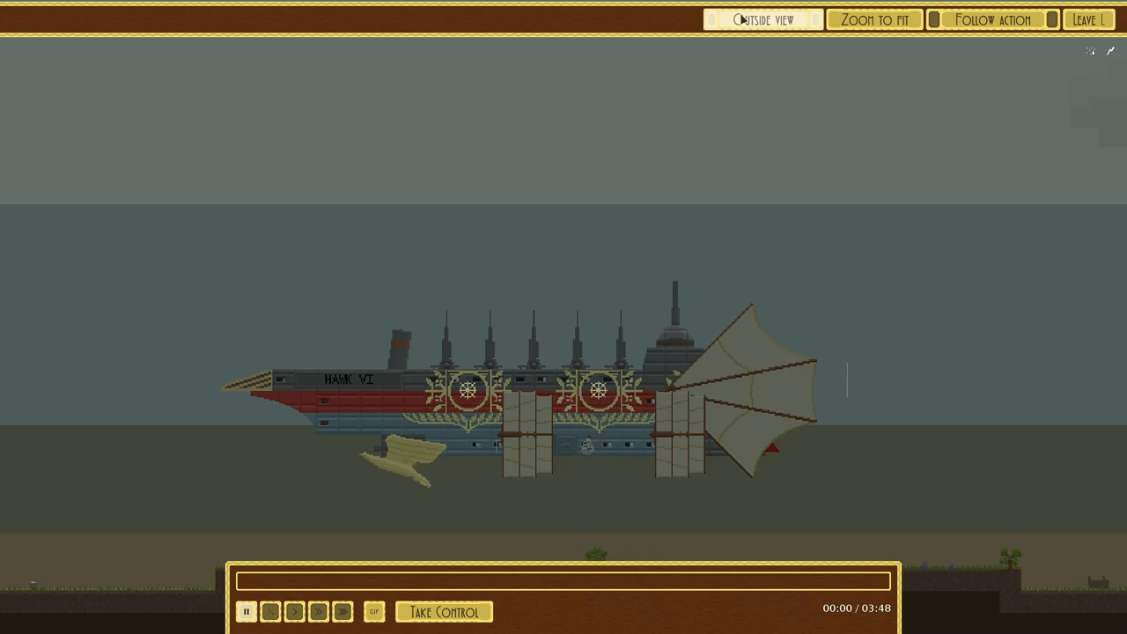
{"action": "left_click", "coordinate": [762, 19]}
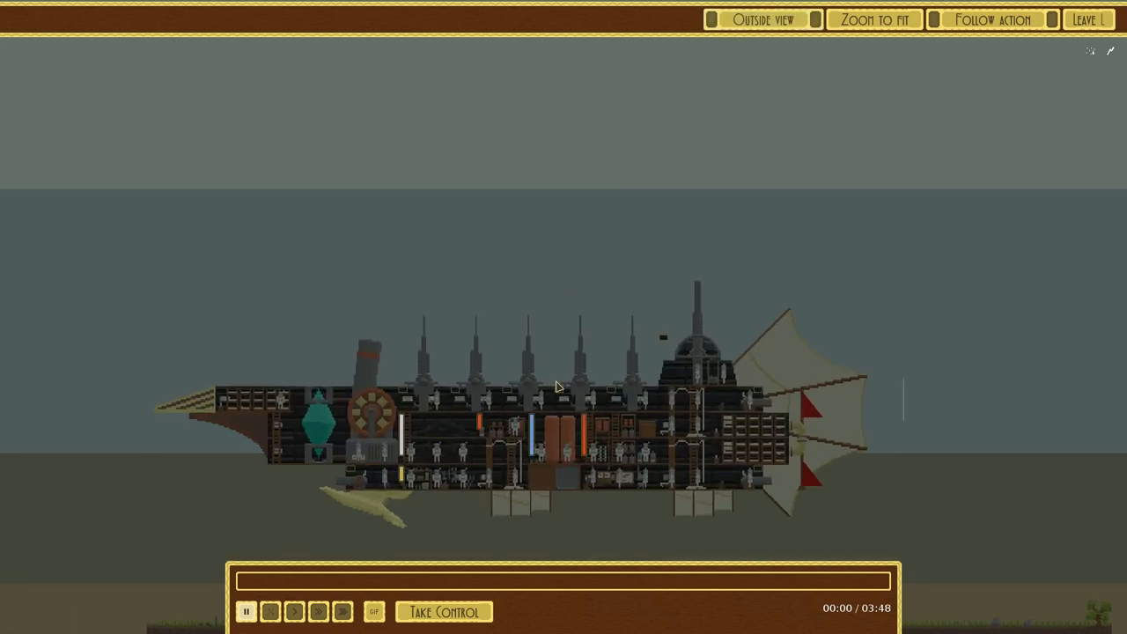
{"action": "mouse_move", "coordinate": [555, 415]}
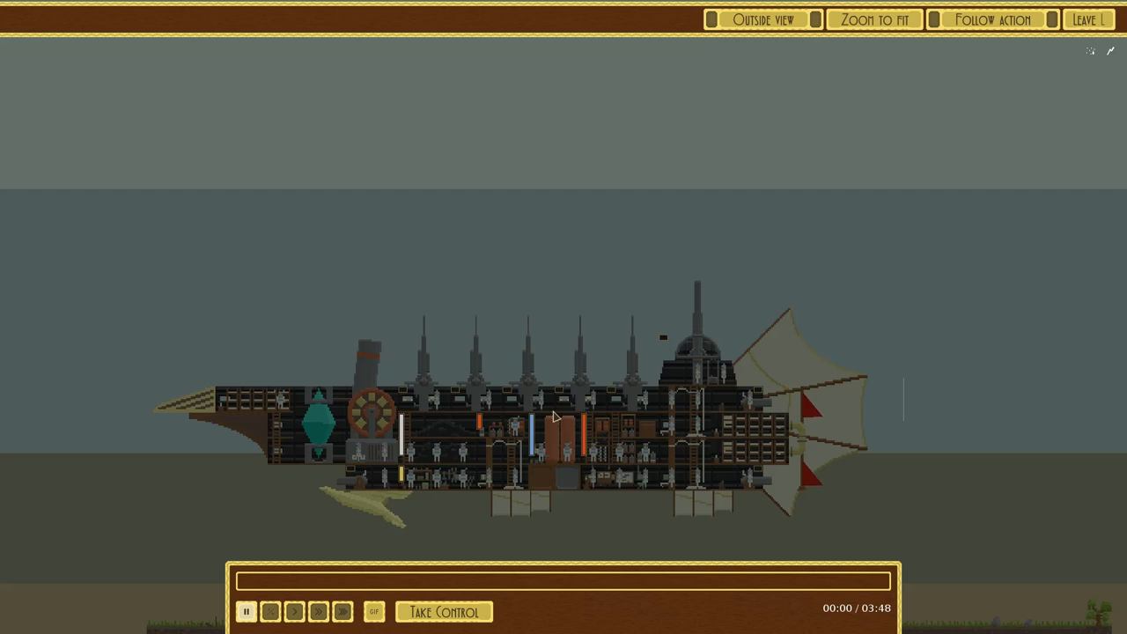
{"action": "mouse_move", "coordinate": [716, 60]}
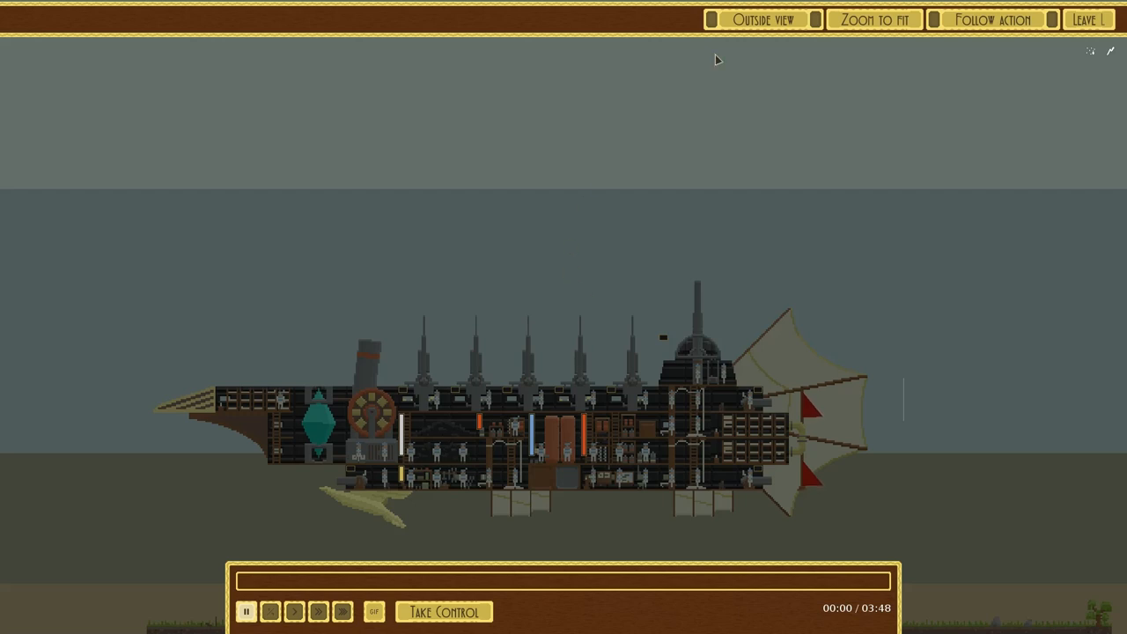
{"action": "left_click", "coordinate": [762, 20]}
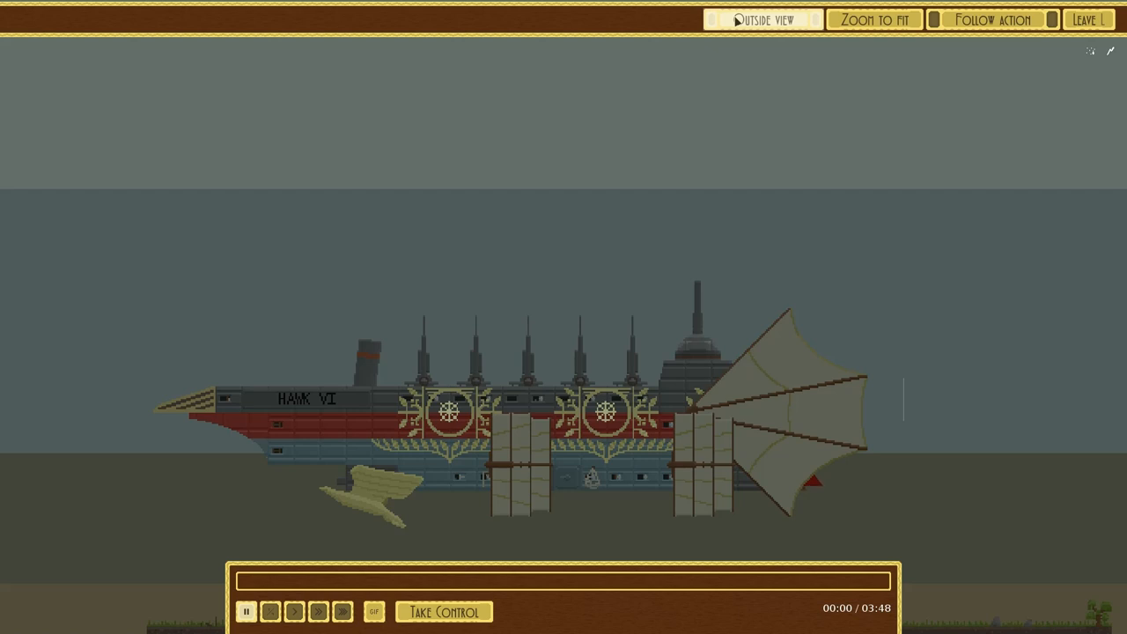
{"action": "left_click", "coordinate": [762, 19]}
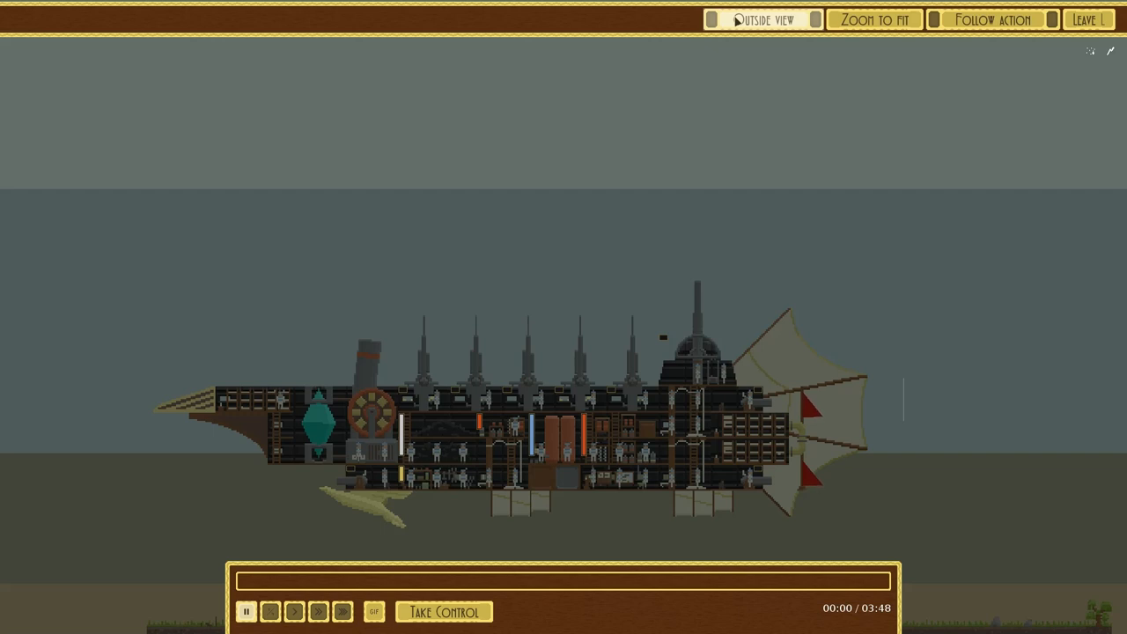
{"action": "mouse_move", "coordinate": [764, 317]}
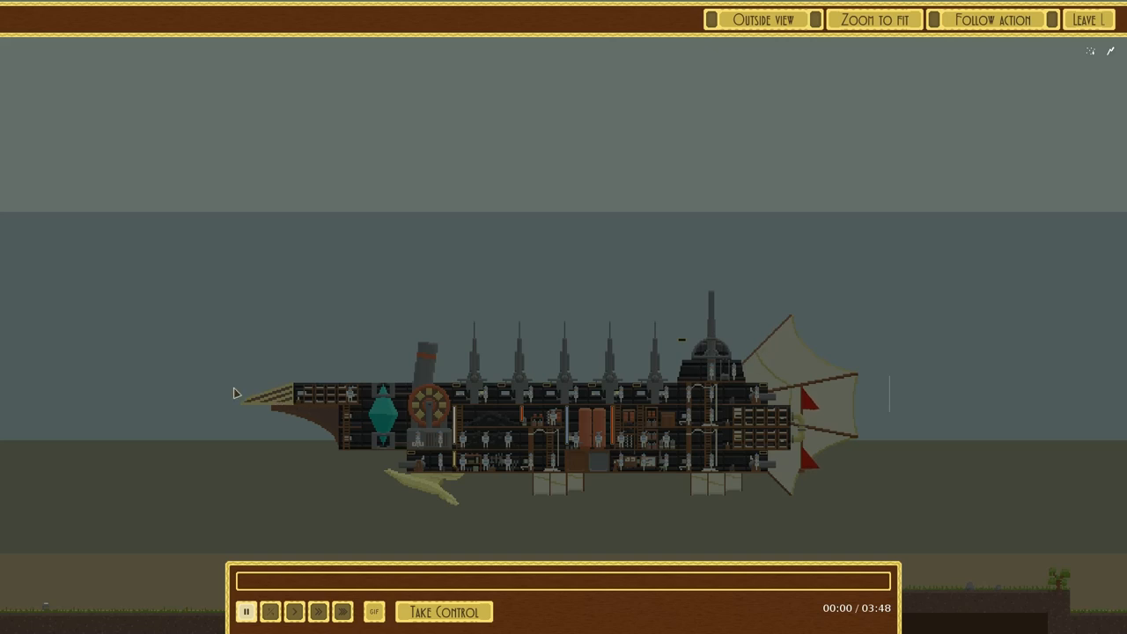
{"action": "mouse_move", "coordinate": [257, 395]}
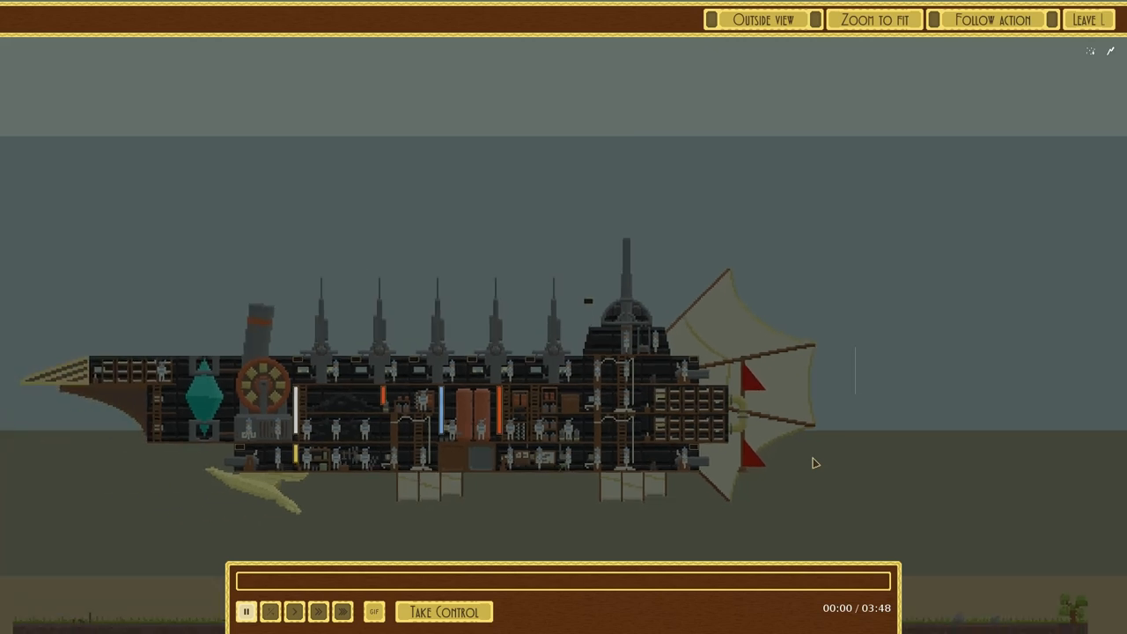
- View the Hawk VI flagship's exterior hull, then frame the whole battlefield with the enemy craft
{"action": "left_click", "coordinate": [762, 19]}
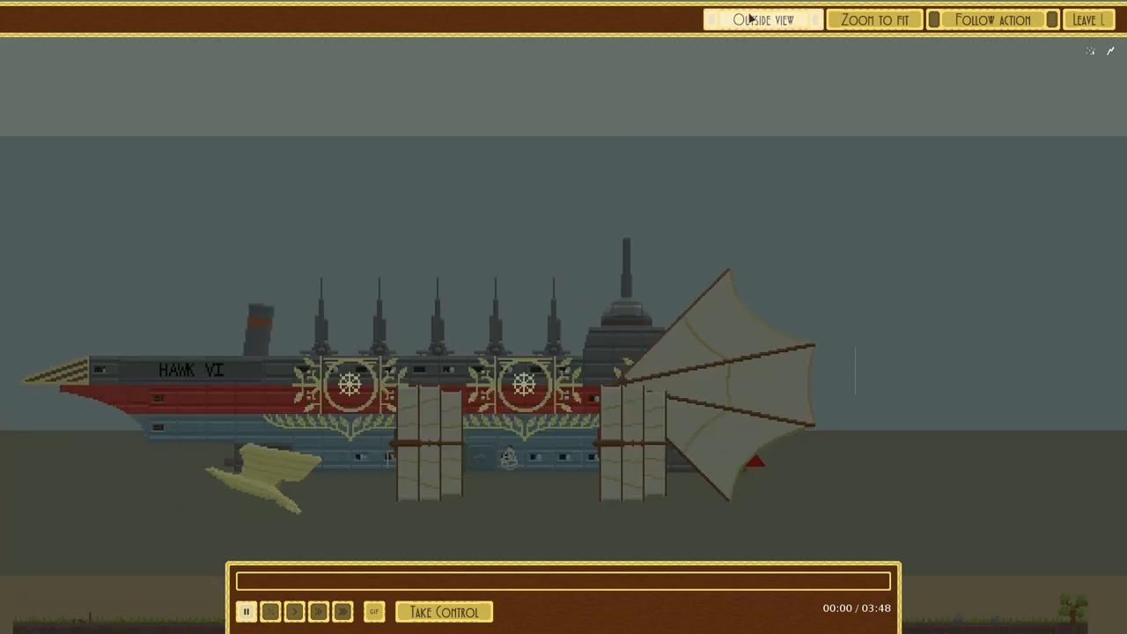
{"action": "left_click", "coordinate": [763, 20]}
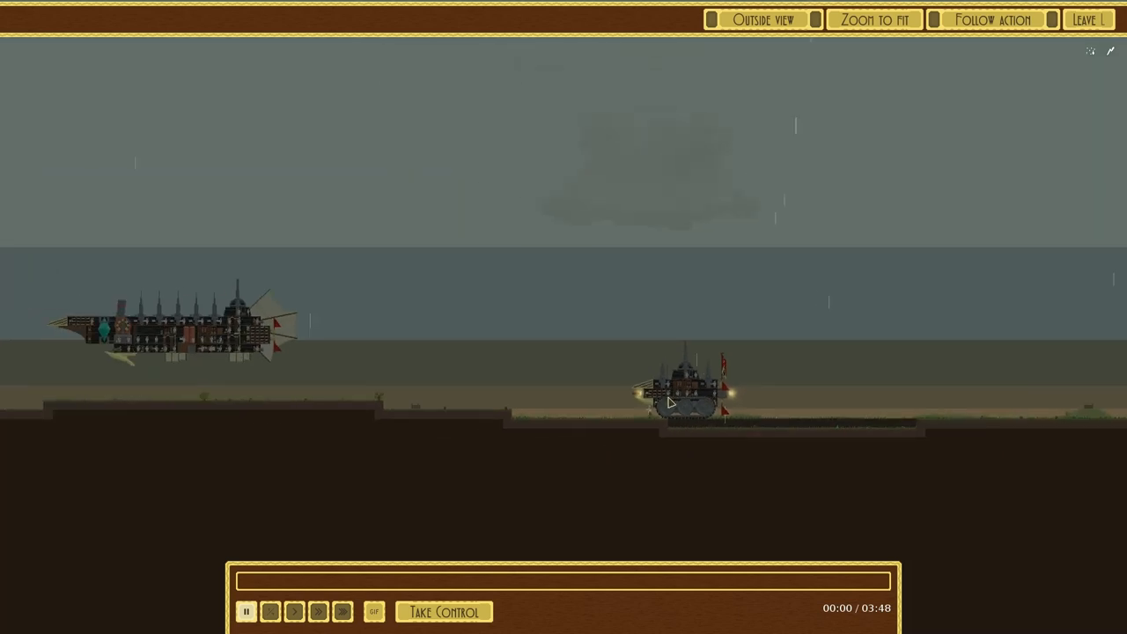
- Speed up replay playback and let the battle run to its Defeat results screen
{"action": "left_click", "coordinate": [873, 20]}
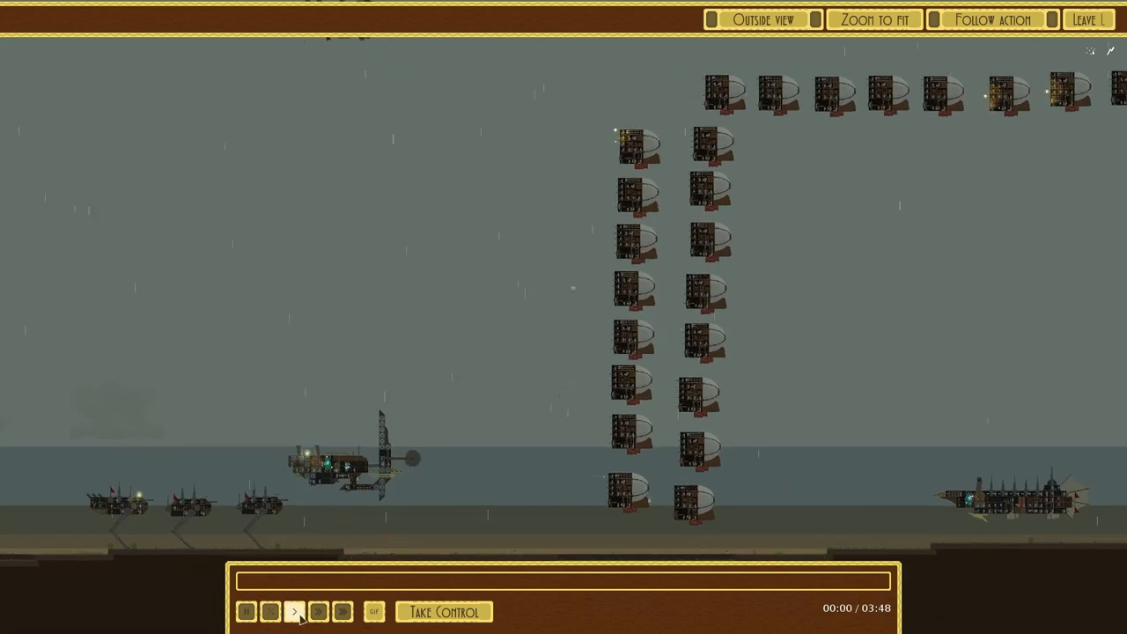
{"action": "left_click", "coordinate": [294, 611]}
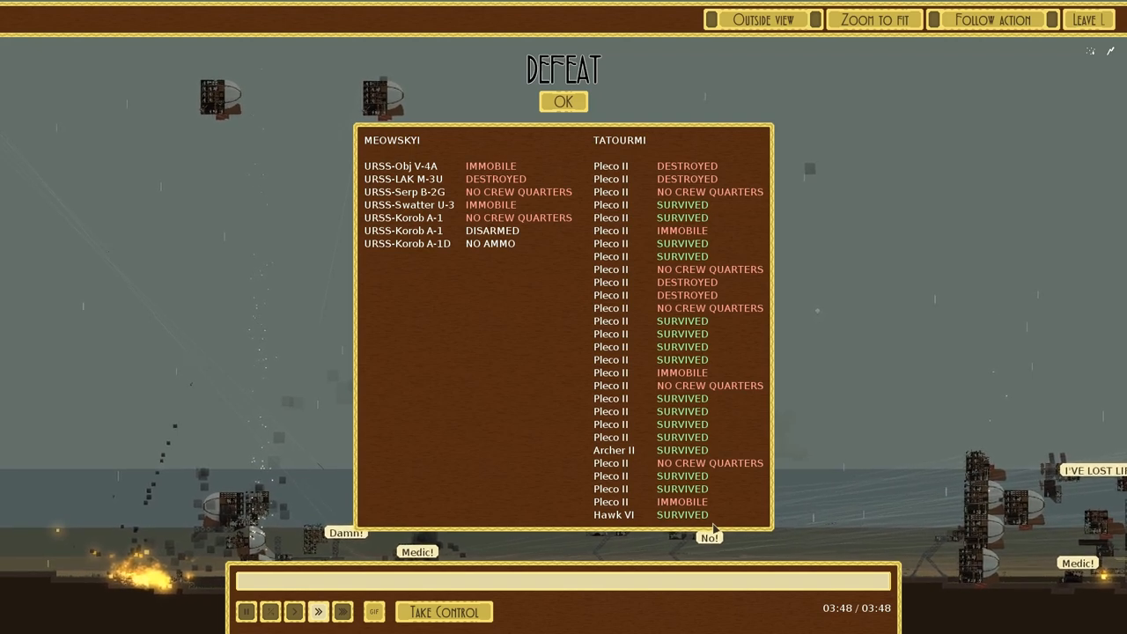
- Dismiss the battle results and flip the first airship between hull and interior views
{"action": "left_click", "coordinate": [563, 100]}
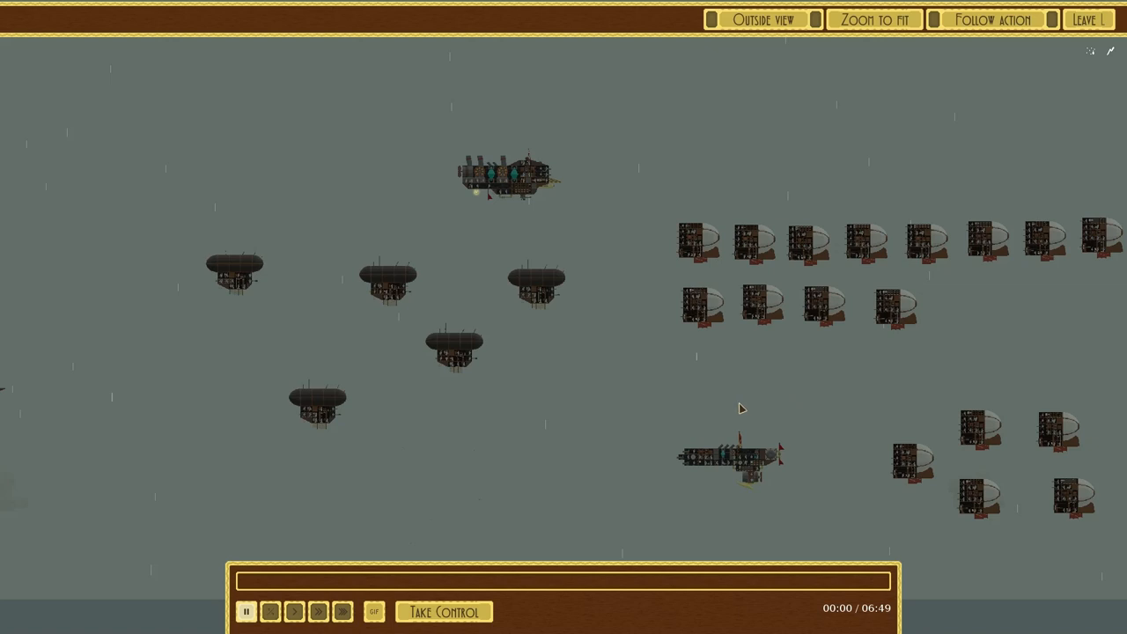
{"action": "mouse_move", "coordinate": [615, 204]}
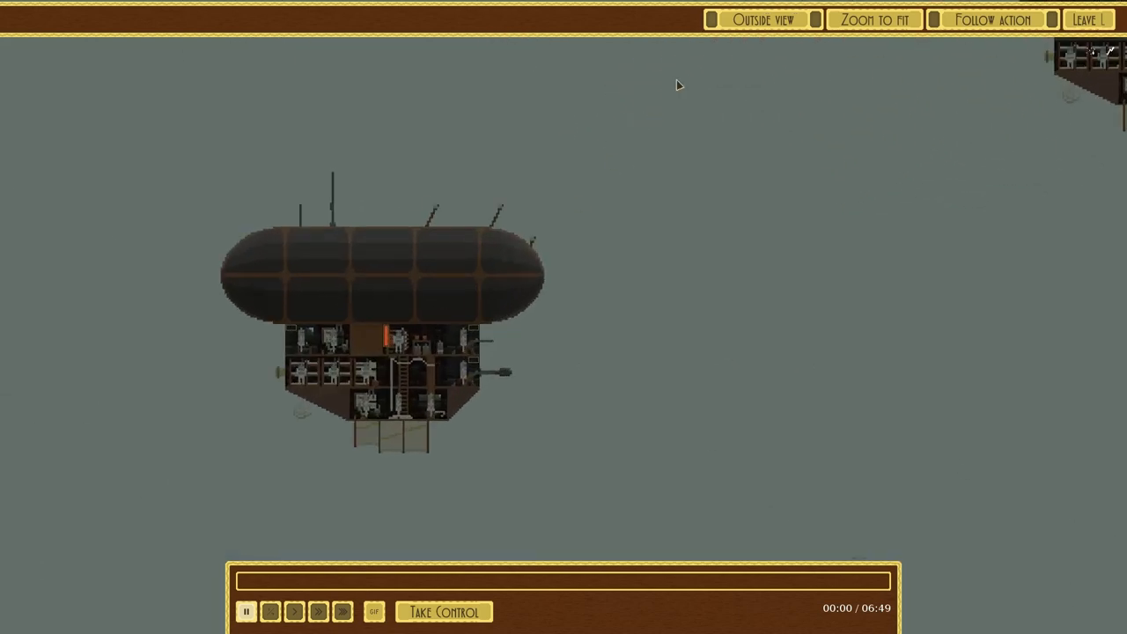
{"action": "left_click", "coordinate": [763, 19]}
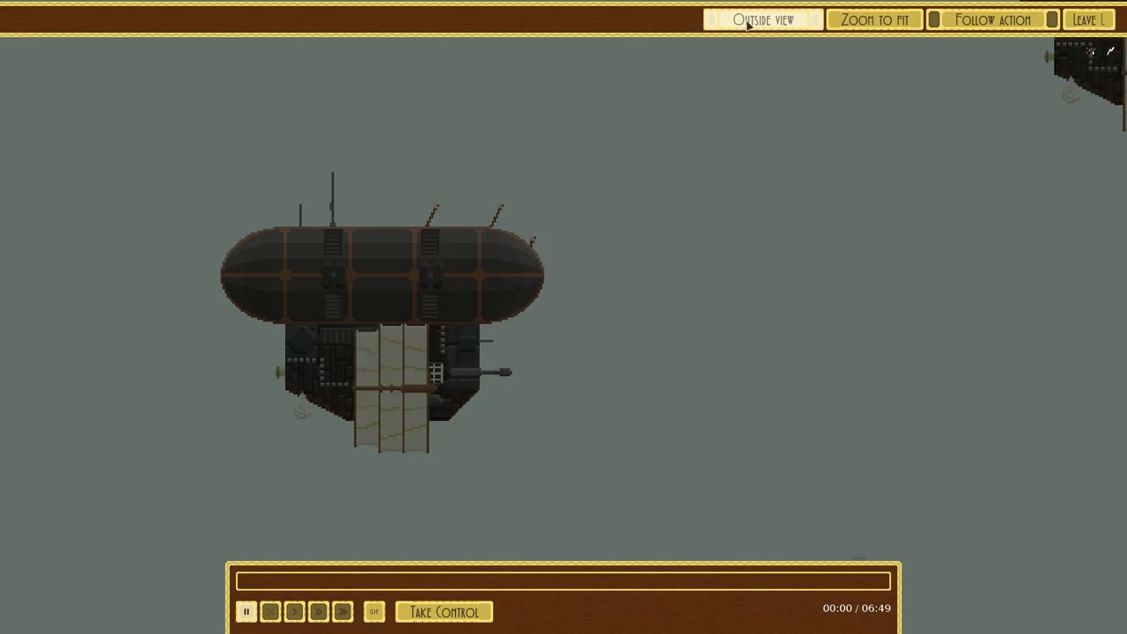
{"action": "left_click", "coordinate": [762, 20]}
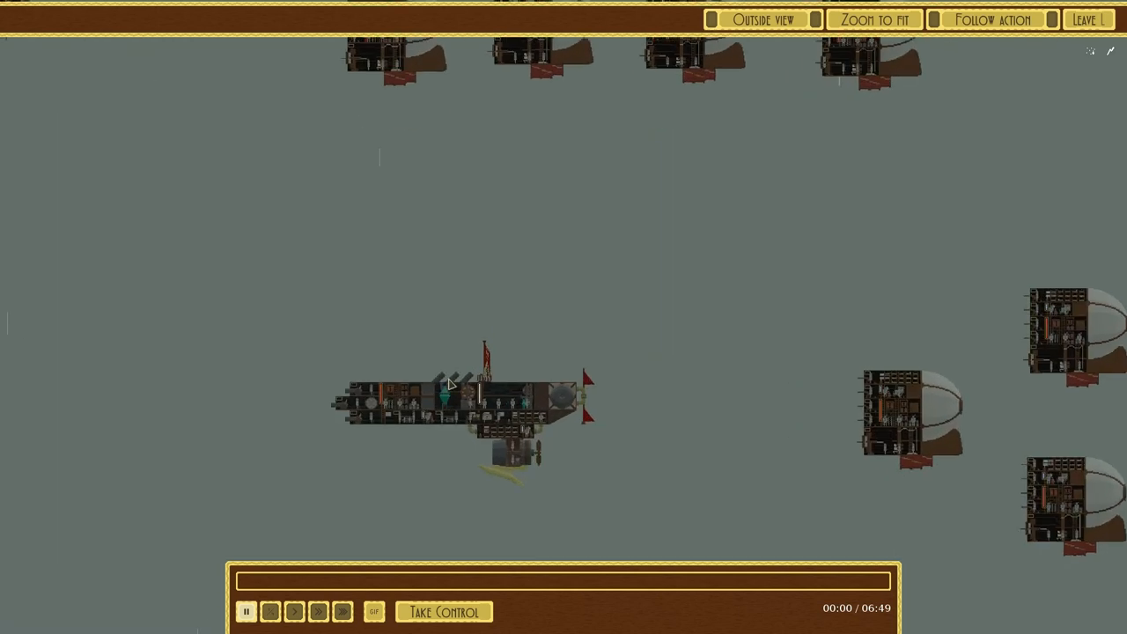
- Compare the fleet's outer hulls with their cutaways, finishing on the big walker's interior rooms
{"action": "left_click", "coordinate": [762, 19]}
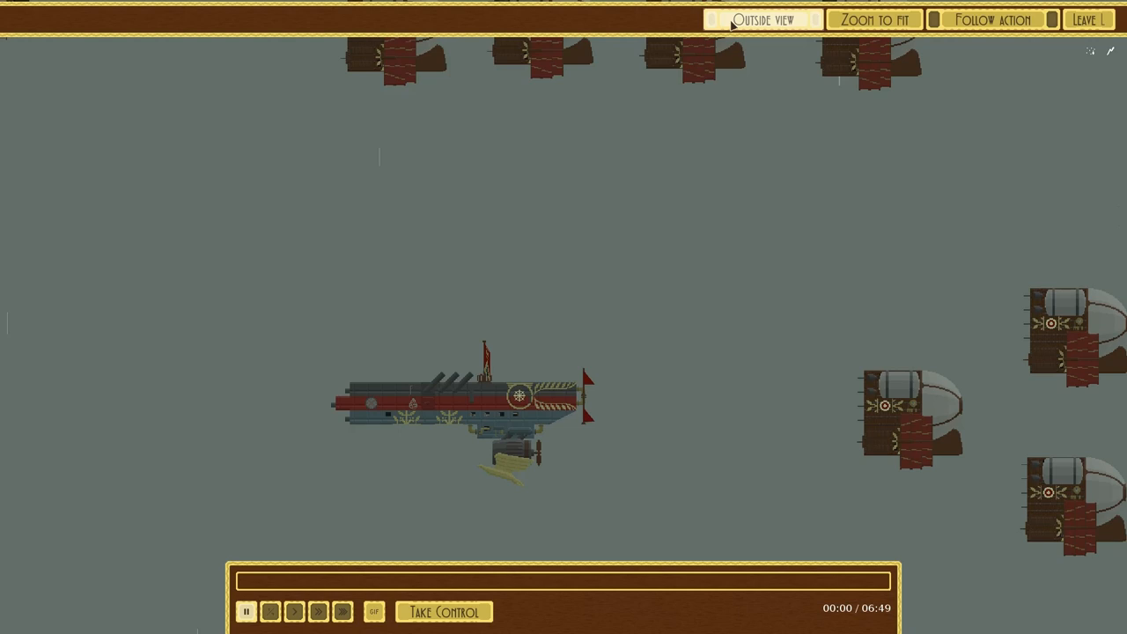
{"action": "left_click", "coordinate": [762, 20]}
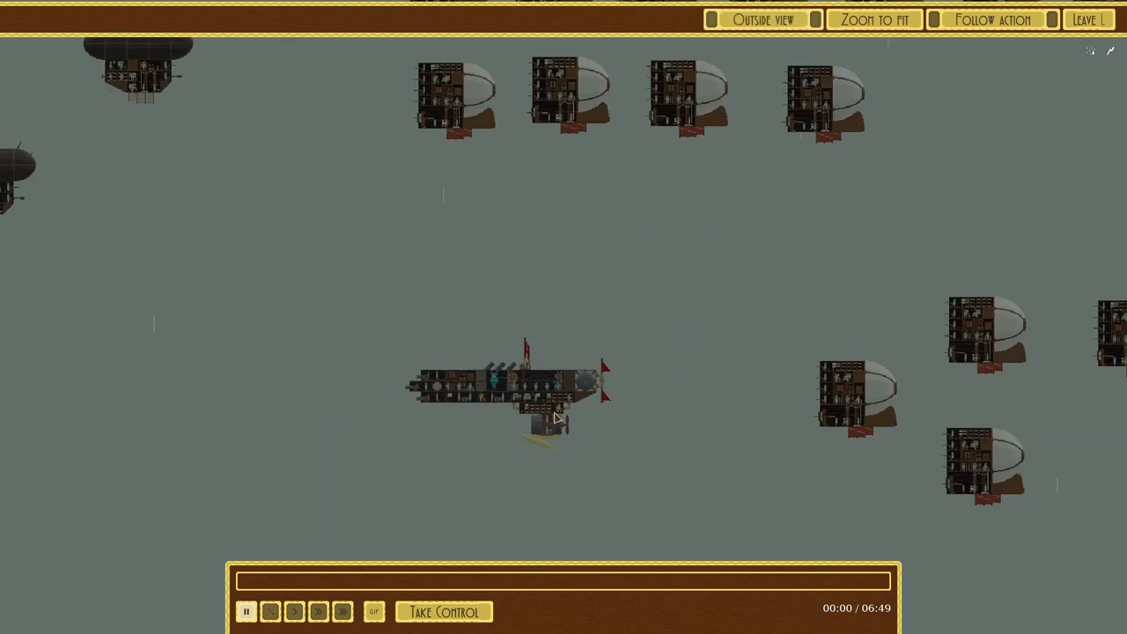
{"action": "mouse_move", "coordinate": [810, 537]}
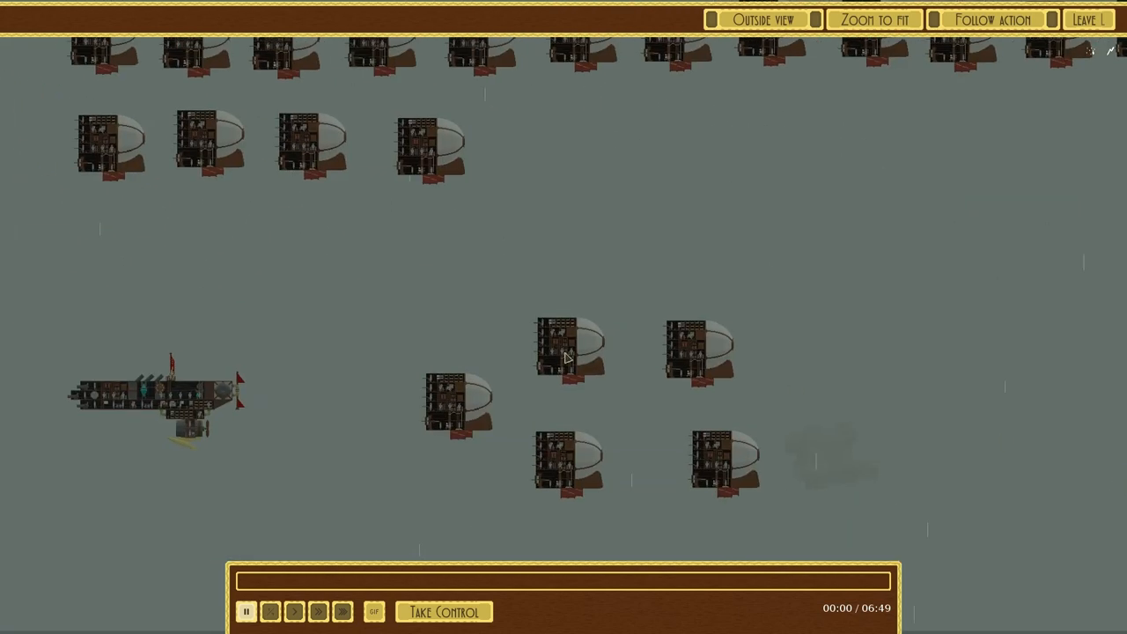
{"action": "left_click", "coordinate": [762, 19]}
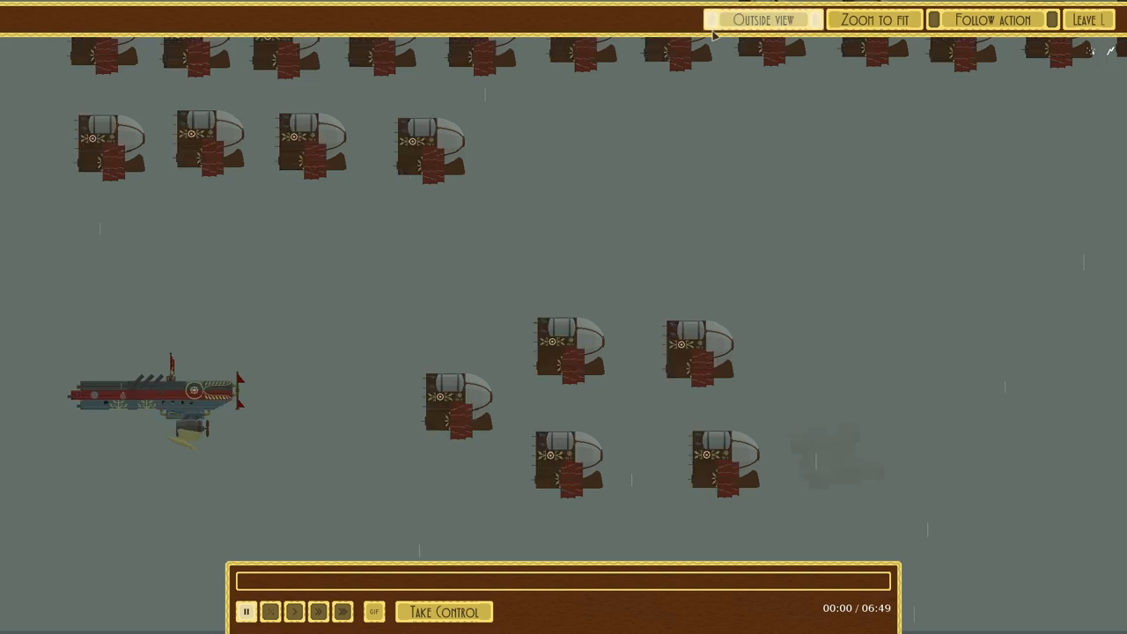
{"action": "left_click", "coordinate": [762, 19]}
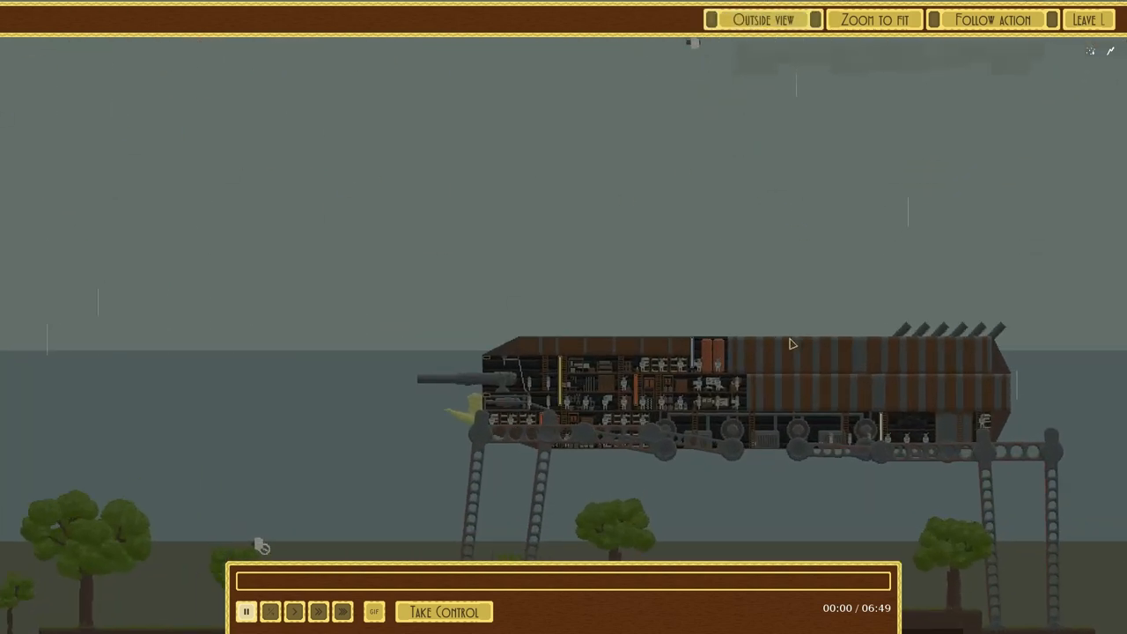
{"action": "left_click", "coordinate": [763, 19]}
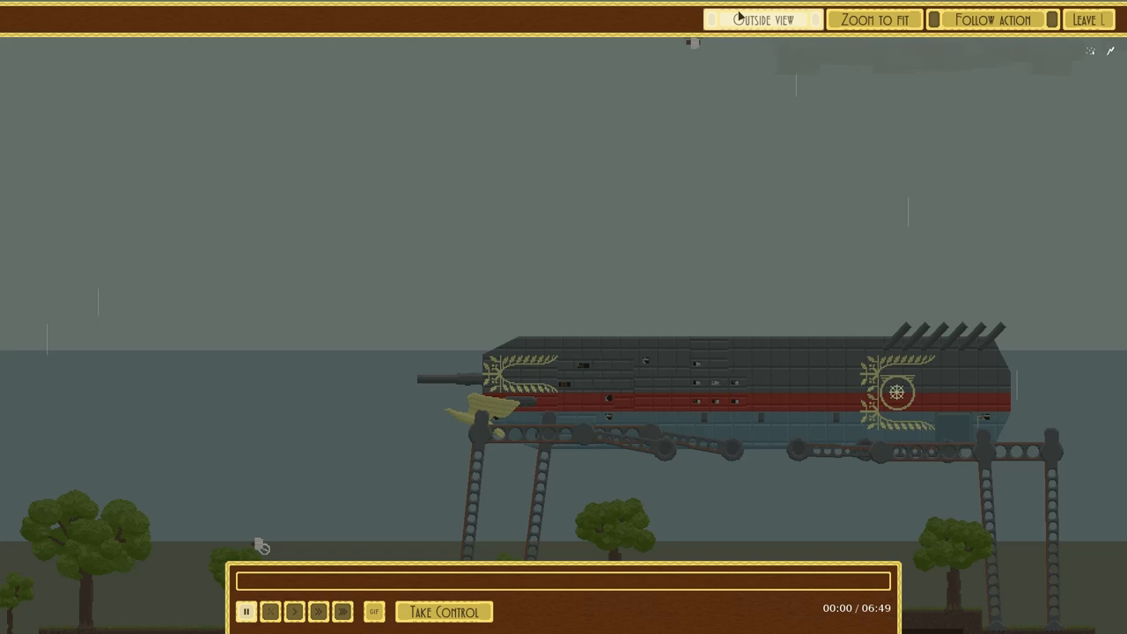
{"action": "left_click", "coordinate": [765, 18]}
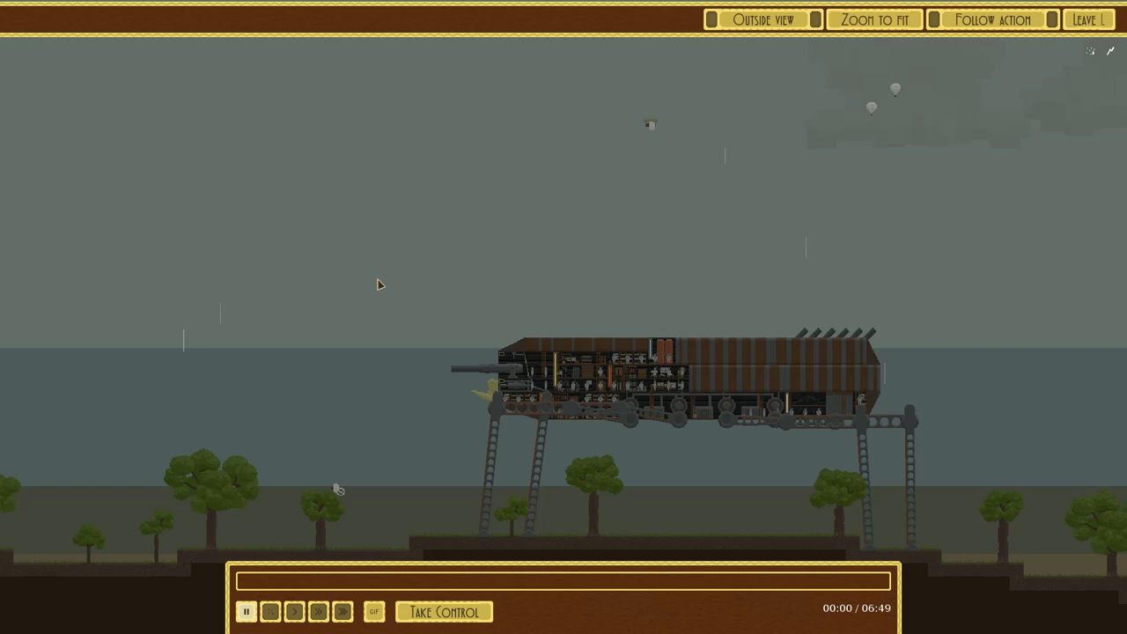
- Start the replay playing so the fleets trade fire over the shoreline by about 1:52
{"action": "left_click", "coordinate": [874, 19]}
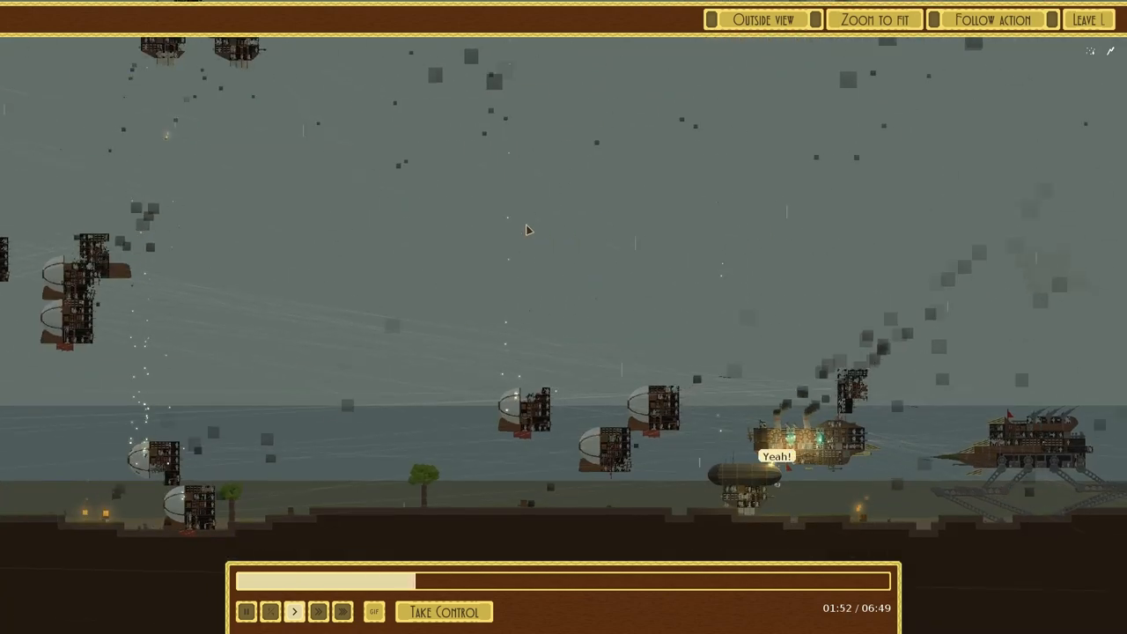
- Continue the replay to about 3:26, following the burning, smoke-trailing airship
{"action": "left_click", "coordinate": [761, 20]}
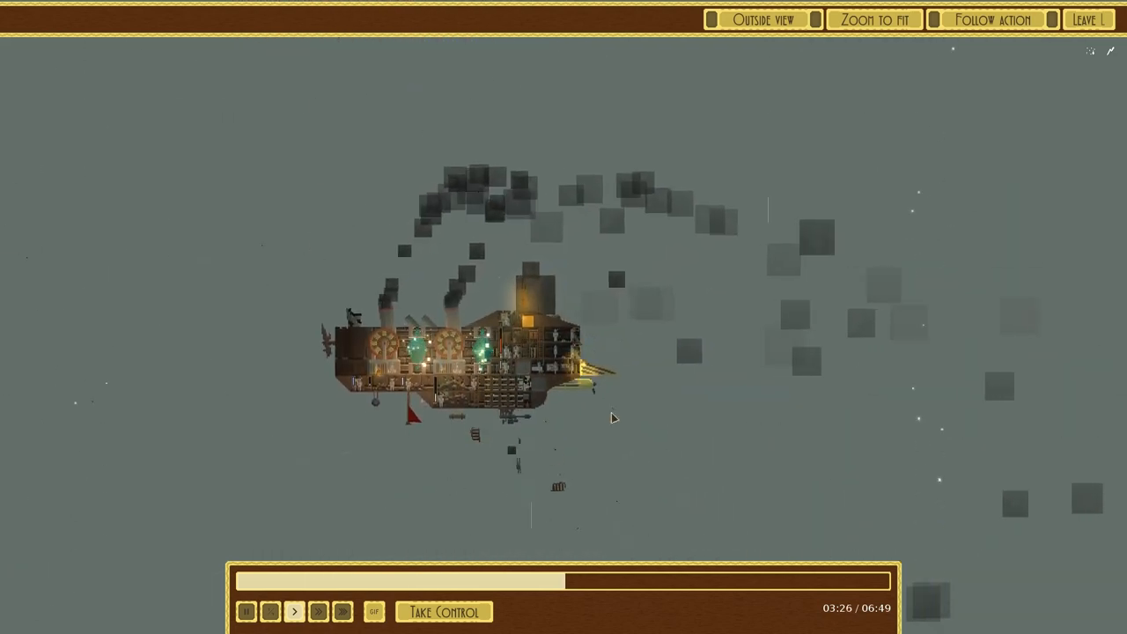
{"action": "left_click", "coordinate": [762, 20]}
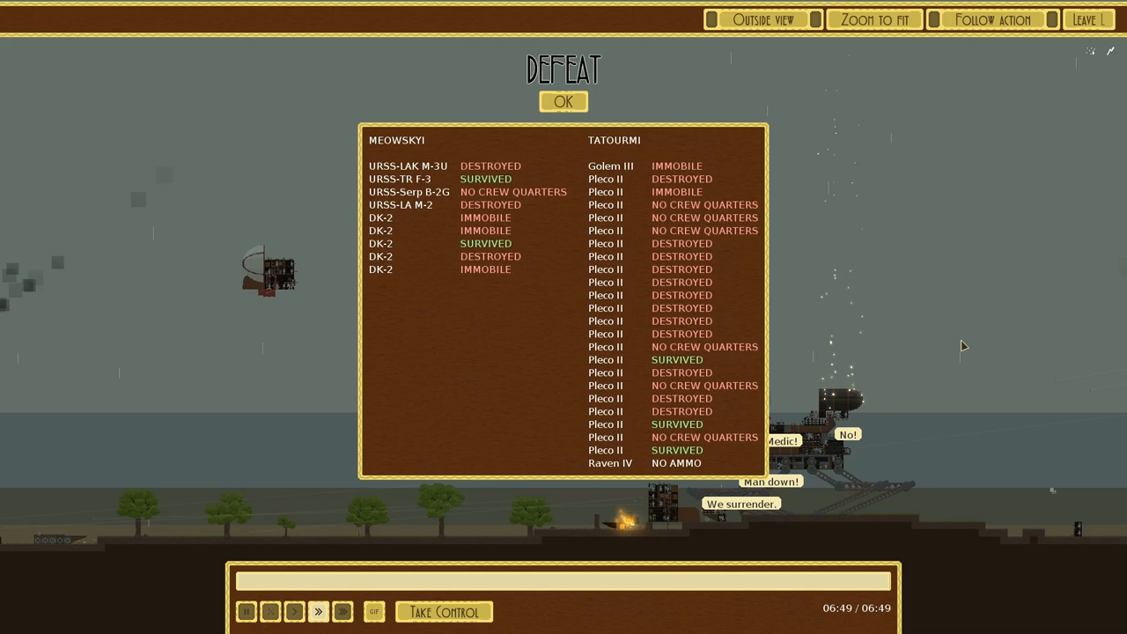
- Dismiss the results, focus one airship and compare its painted hull with its interior layout
{"action": "left_click", "coordinate": [564, 102]}
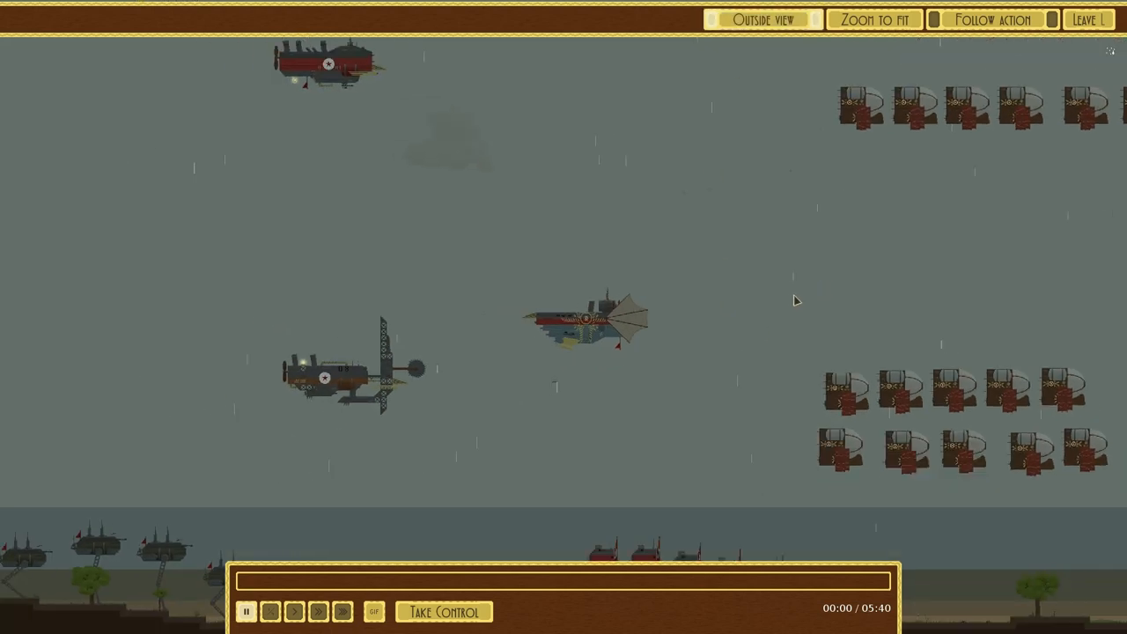
{"action": "mouse_move", "coordinate": [736, 285]}
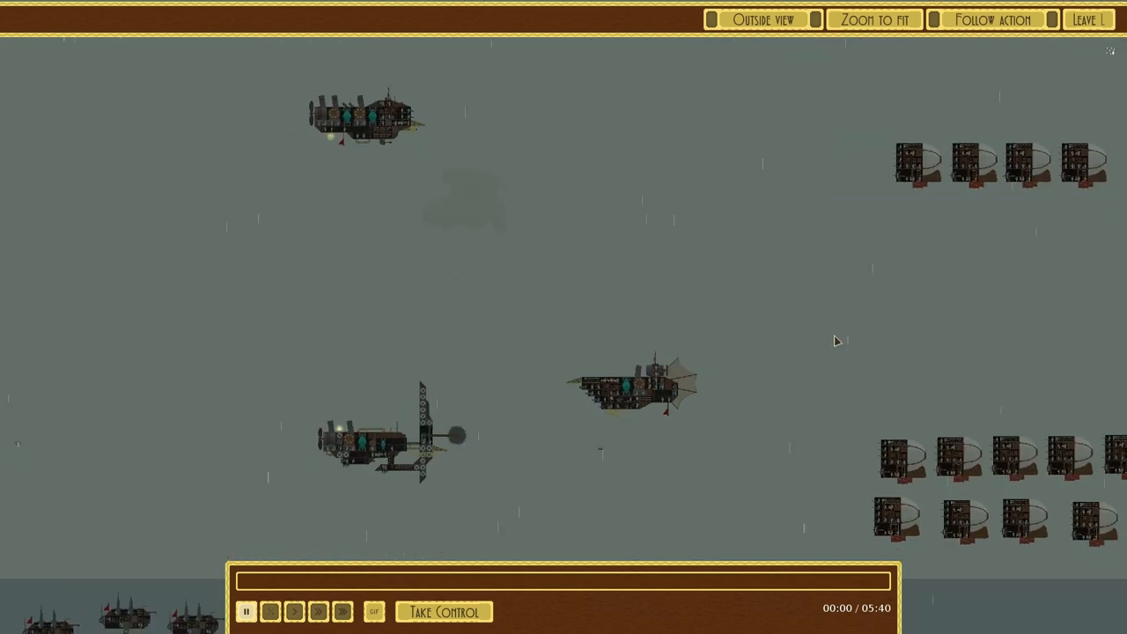
{"action": "left_click", "coordinate": [873, 19]}
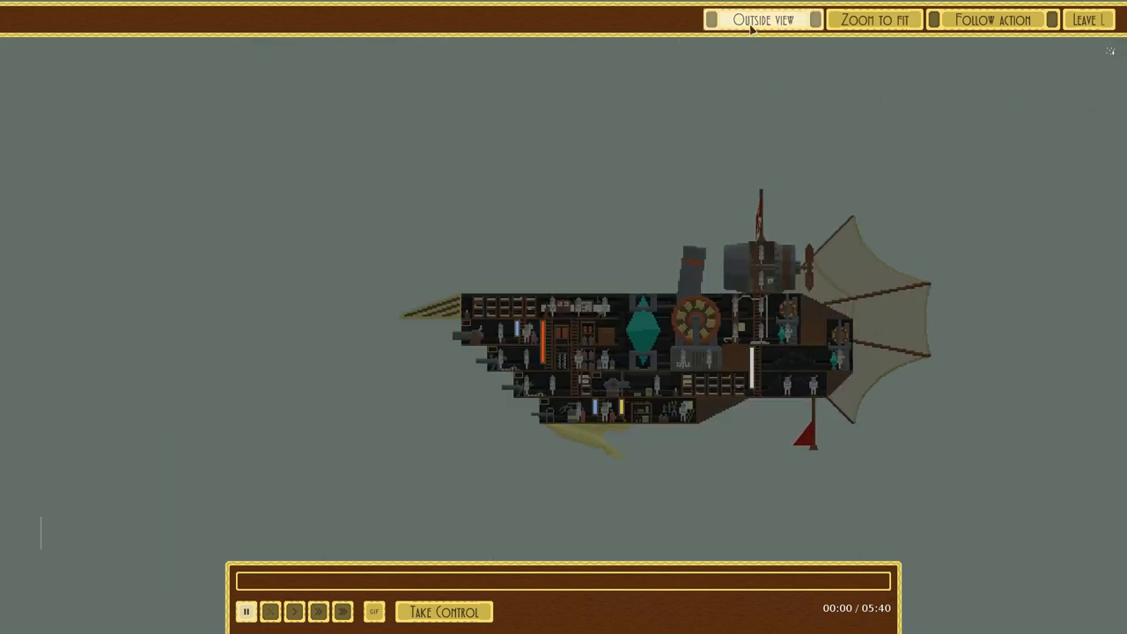
{"action": "left_click", "coordinate": [765, 20]}
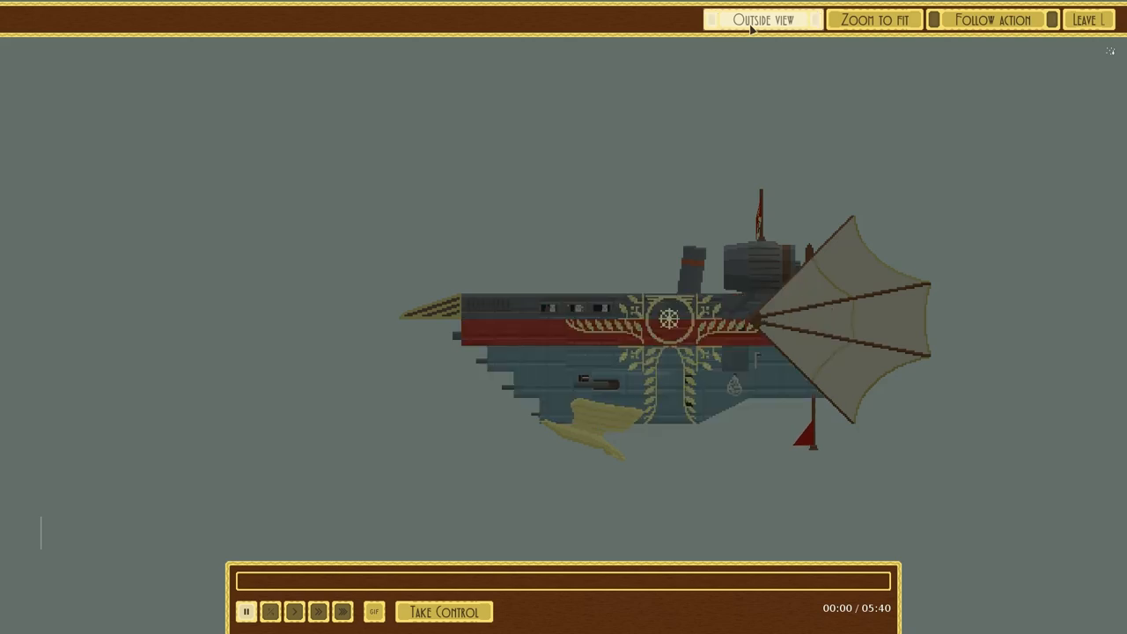
{"action": "left_click", "coordinate": [764, 20]}
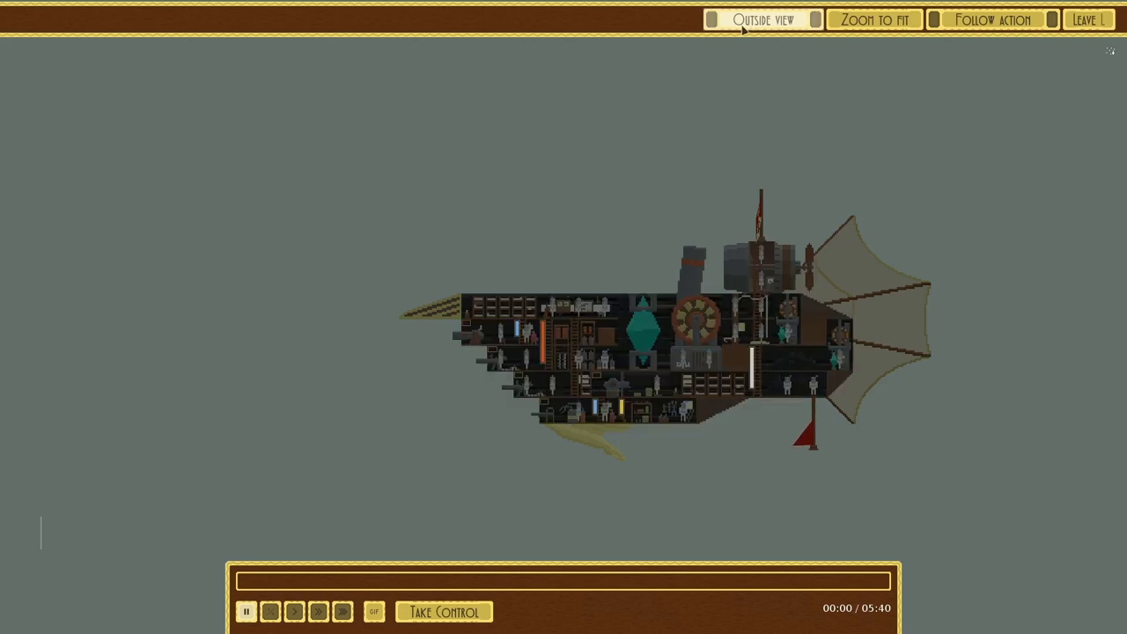
{"action": "left_click", "coordinate": [762, 19]}
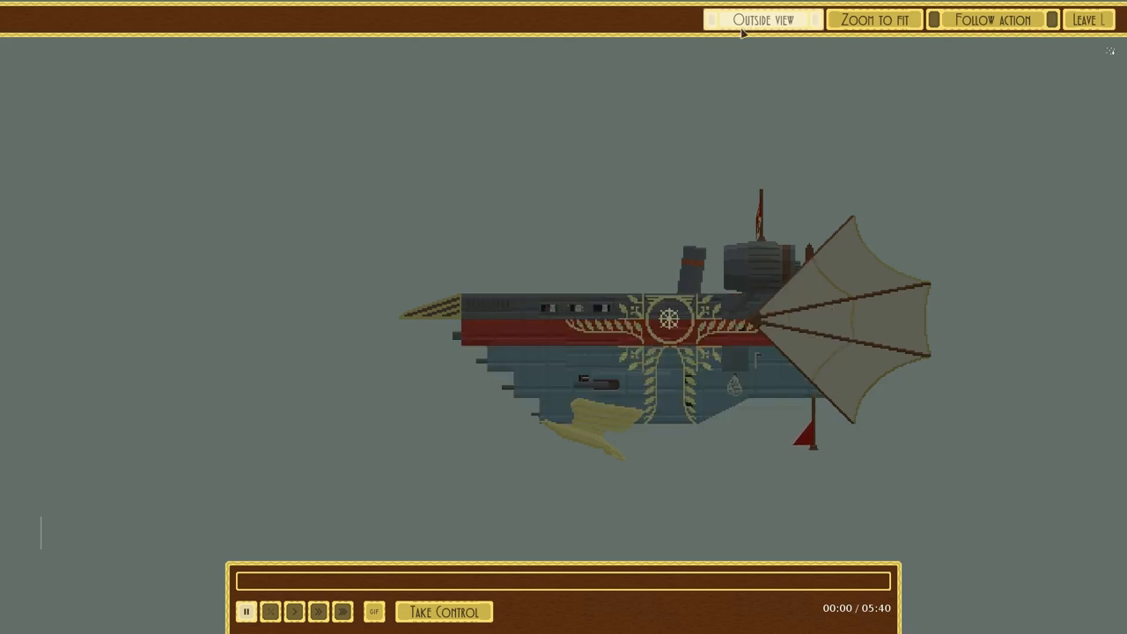
{"action": "left_click", "coordinate": [762, 19]}
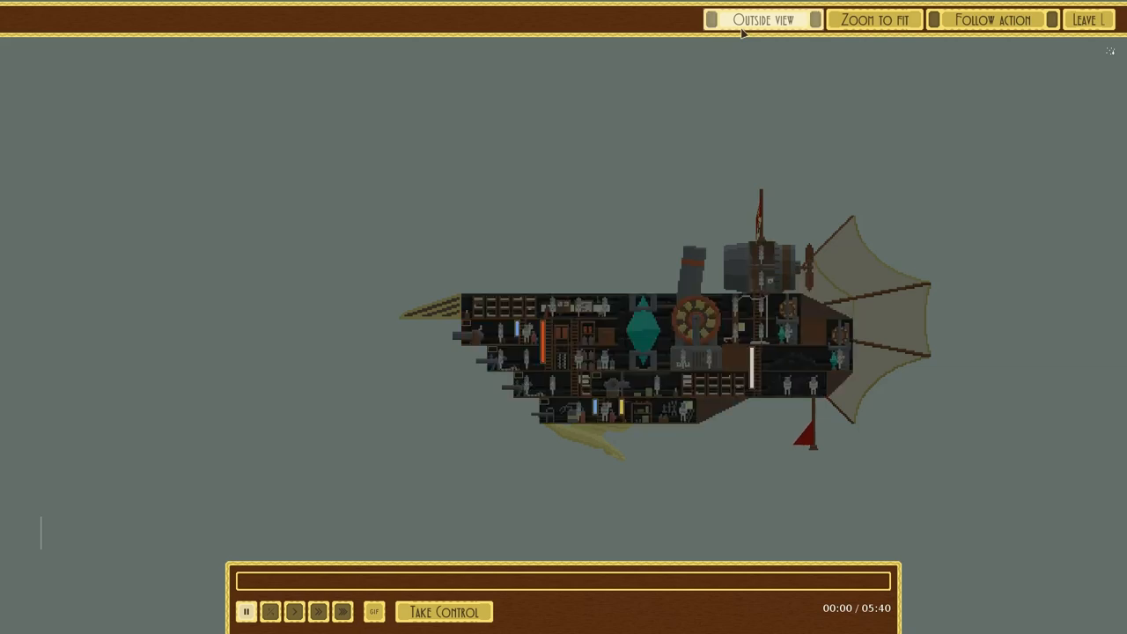
{"action": "mouse_move", "coordinate": [744, 363]}
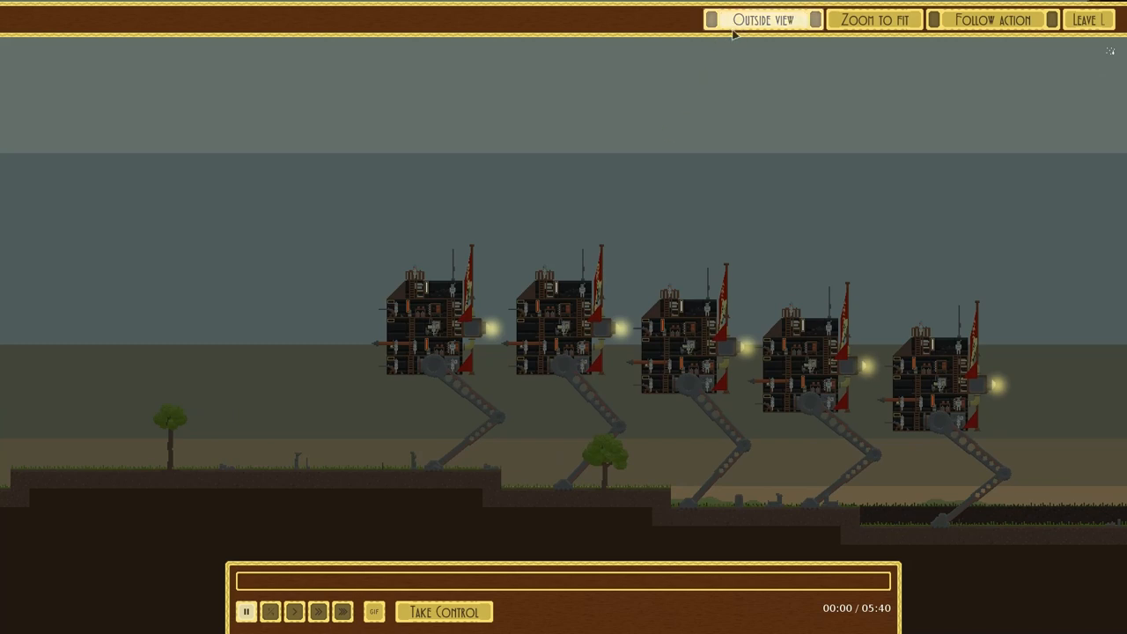
- Show the walkers' painted outer hulls, then return to their interior layouts
{"action": "left_click", "coordinate": [764, 18]}
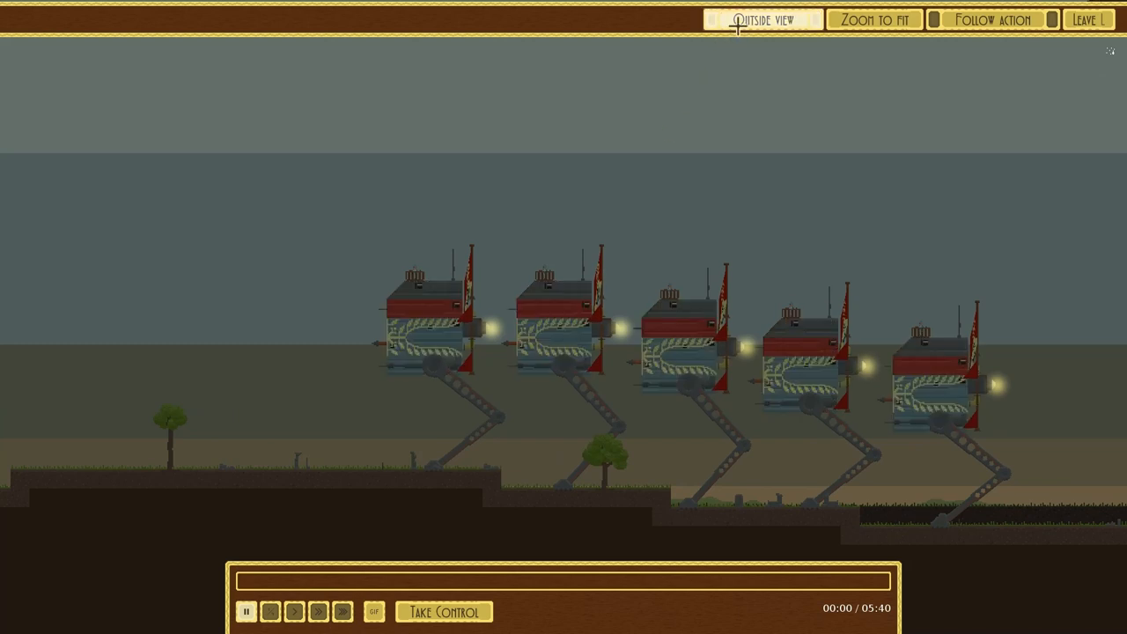
{"action": "left_click", "coordinate": [762, 18]}
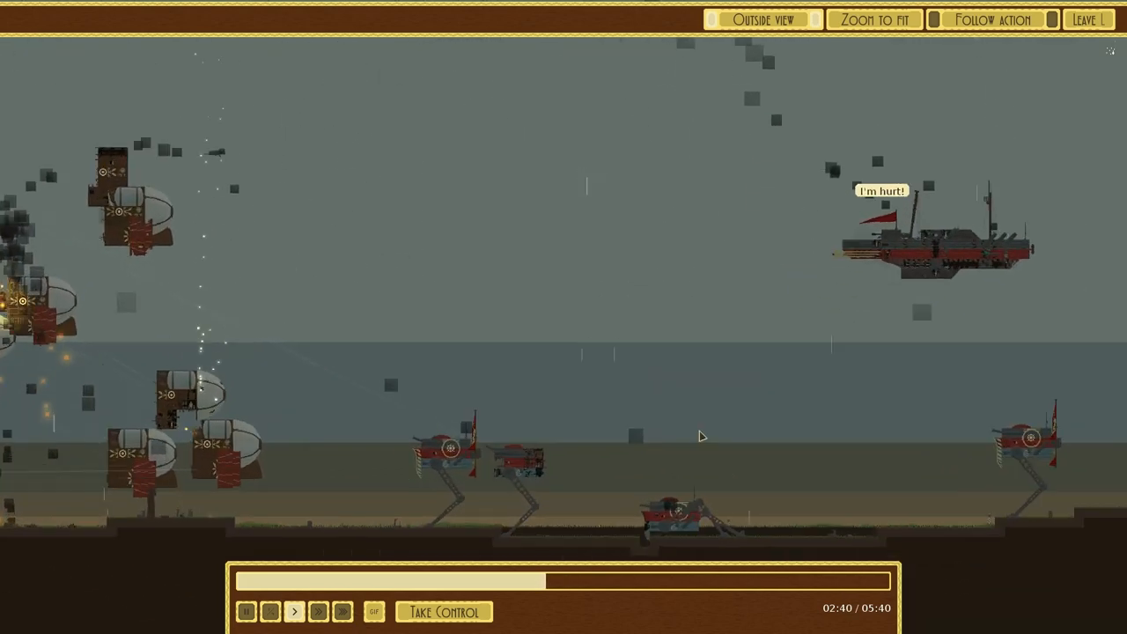
{"action": "left_click", "coordinate": [764, 20]}
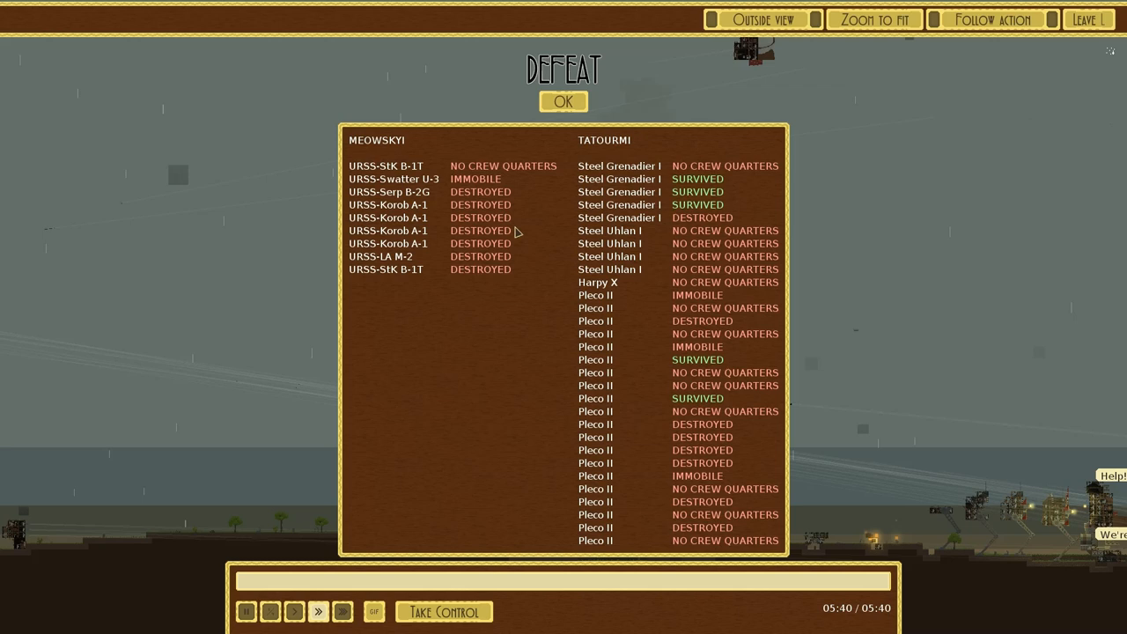
{"action": "mouse_move", "coordinate": [530, 190]}
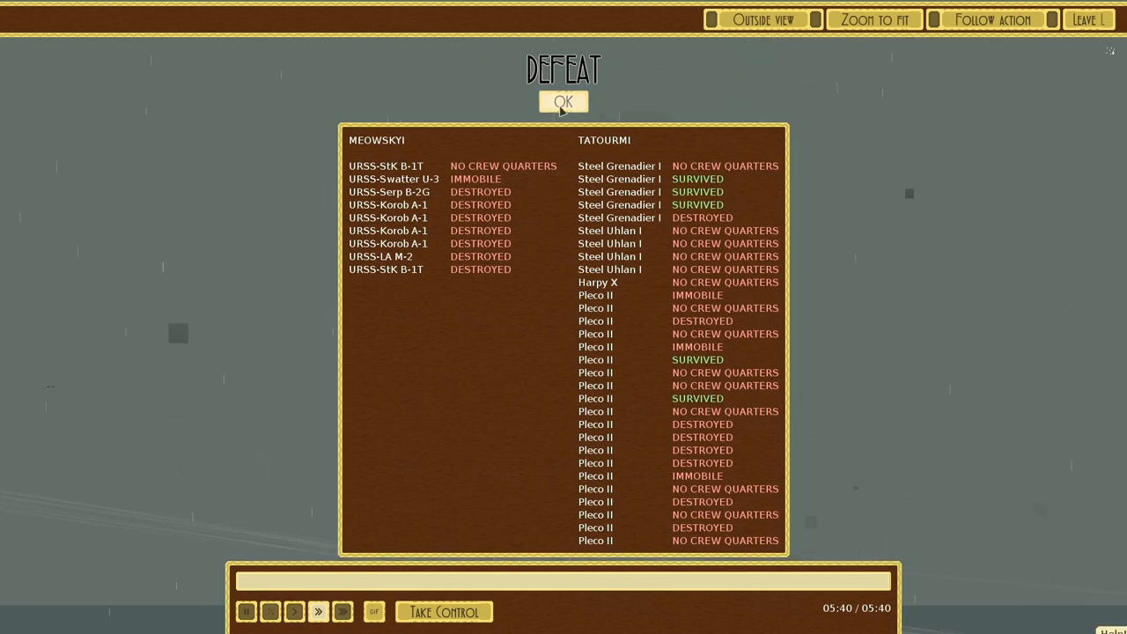
{"action": "left_click", "coordinate": [564, 100]}
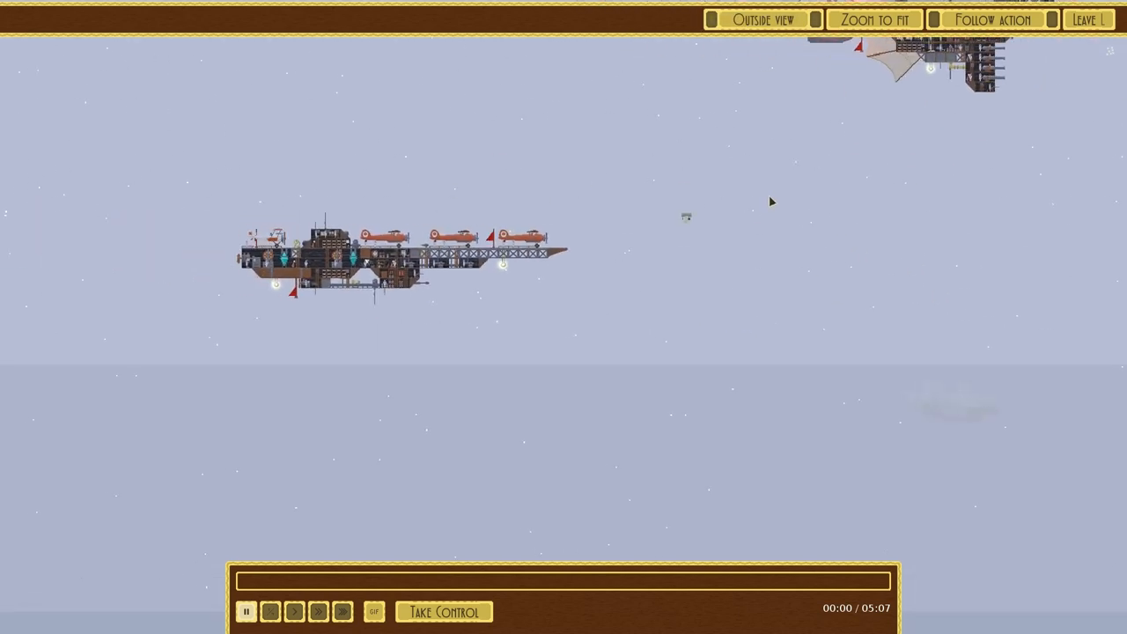
{"action": "mouse_move", "coordinate": [599, 297]}
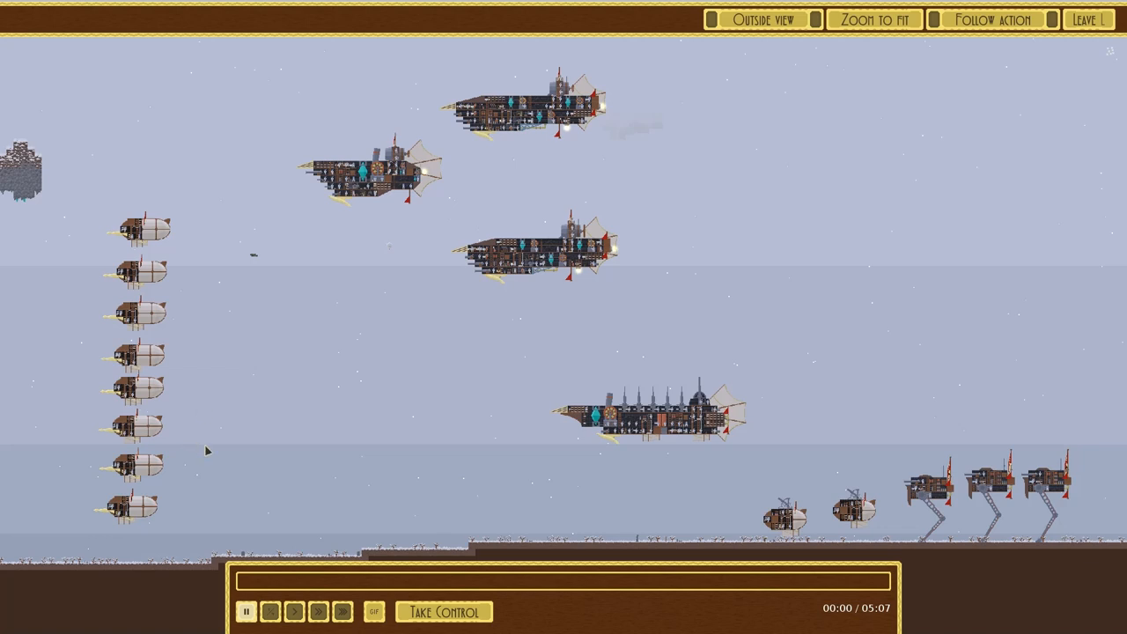
{"action": "mouse_move", "coordinate": [328, 431]}
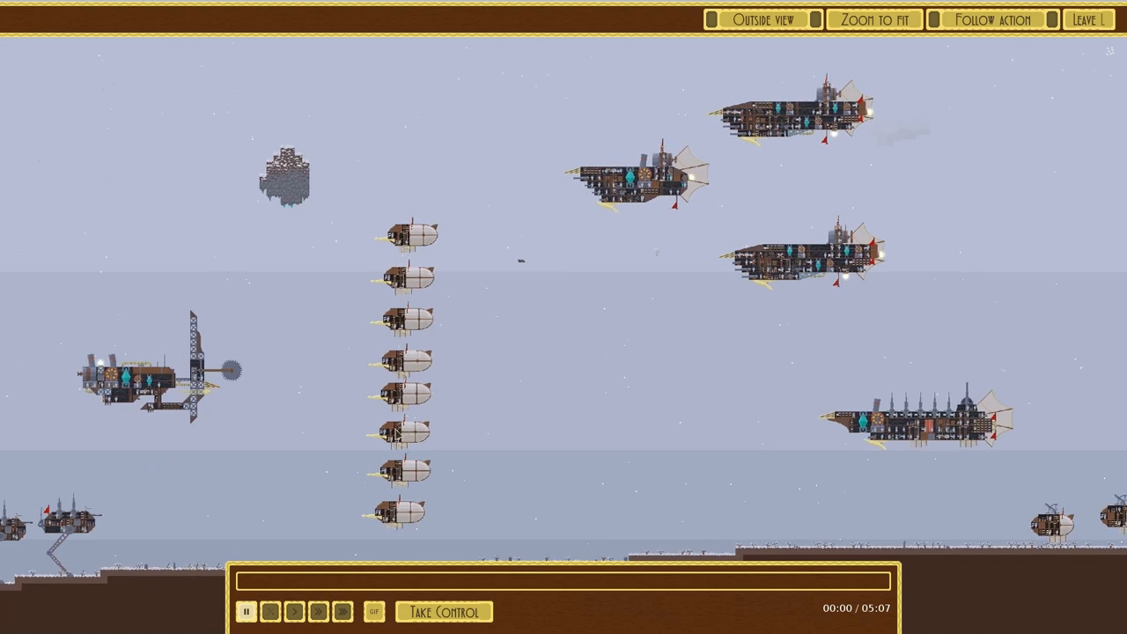
{"action": "mouse_move", "coordinate": [490, 391]}
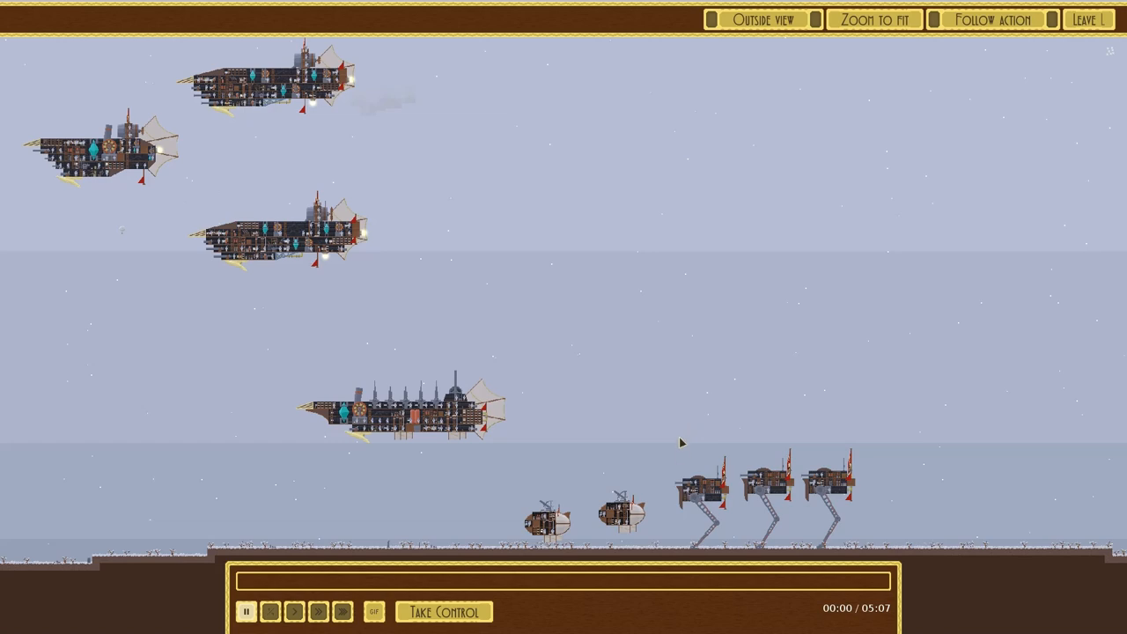
{"action": "mouse_move", "coordinate": [637, 429]}
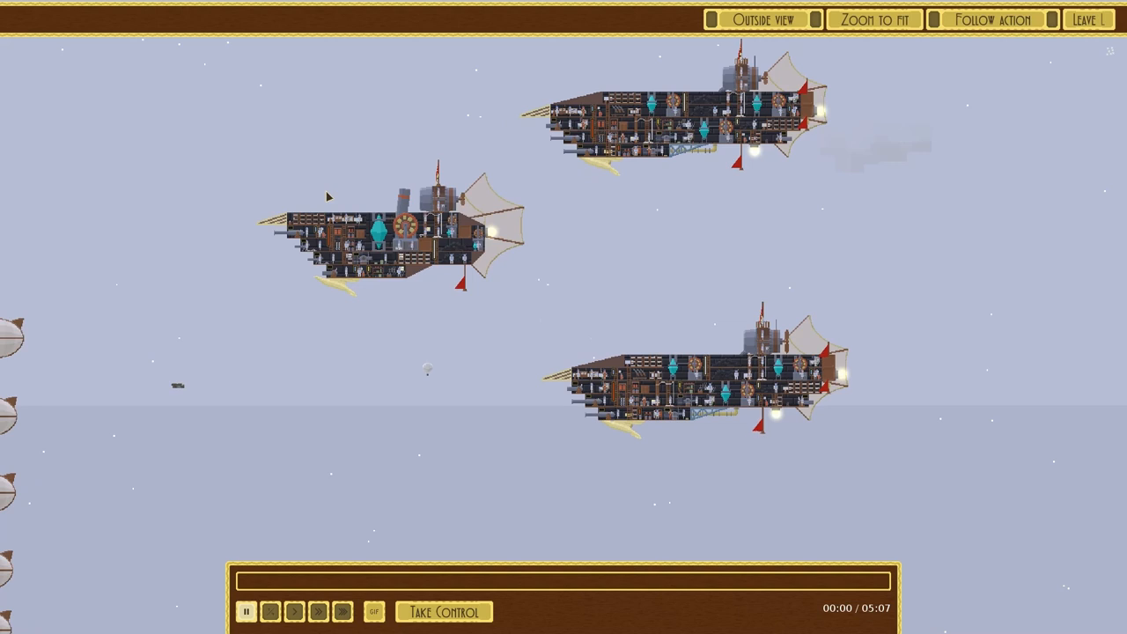
{"action": "mouse_move", "coordinate": [319, 201]}
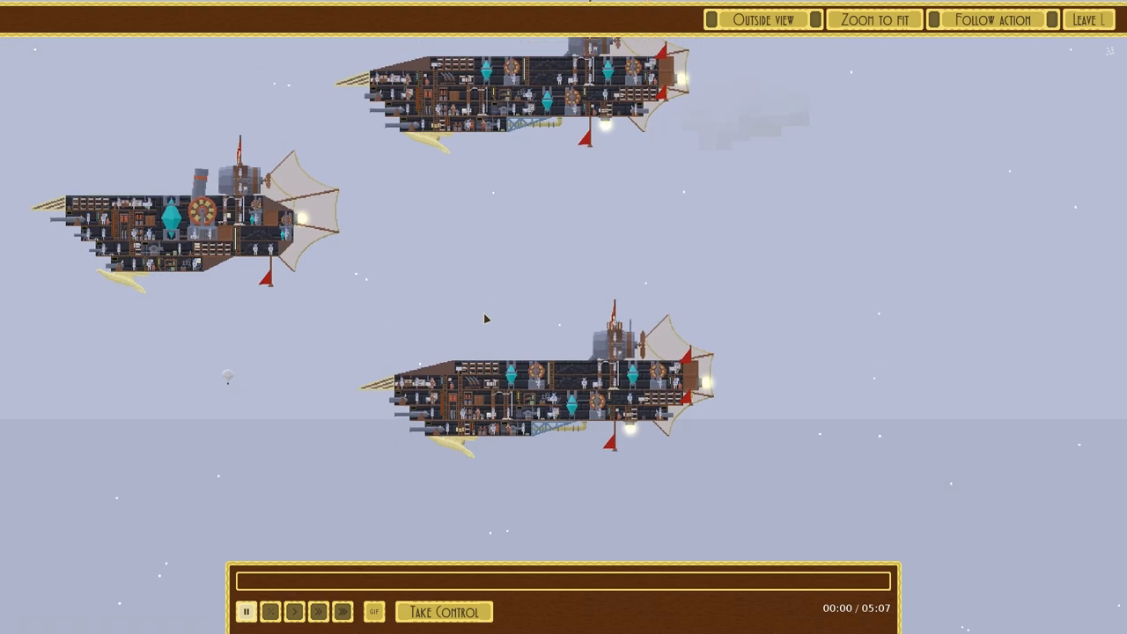
{"action": "mouse_move", "coordinate": [807, 548]}
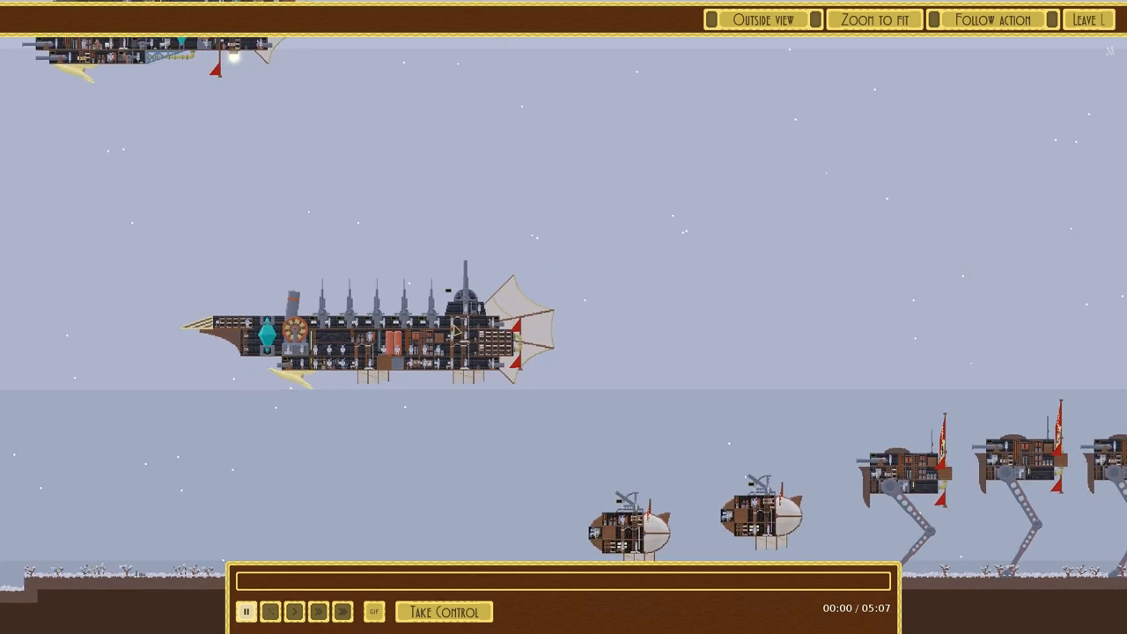
{"action": "left_click", "coordinate": [763, 19]}
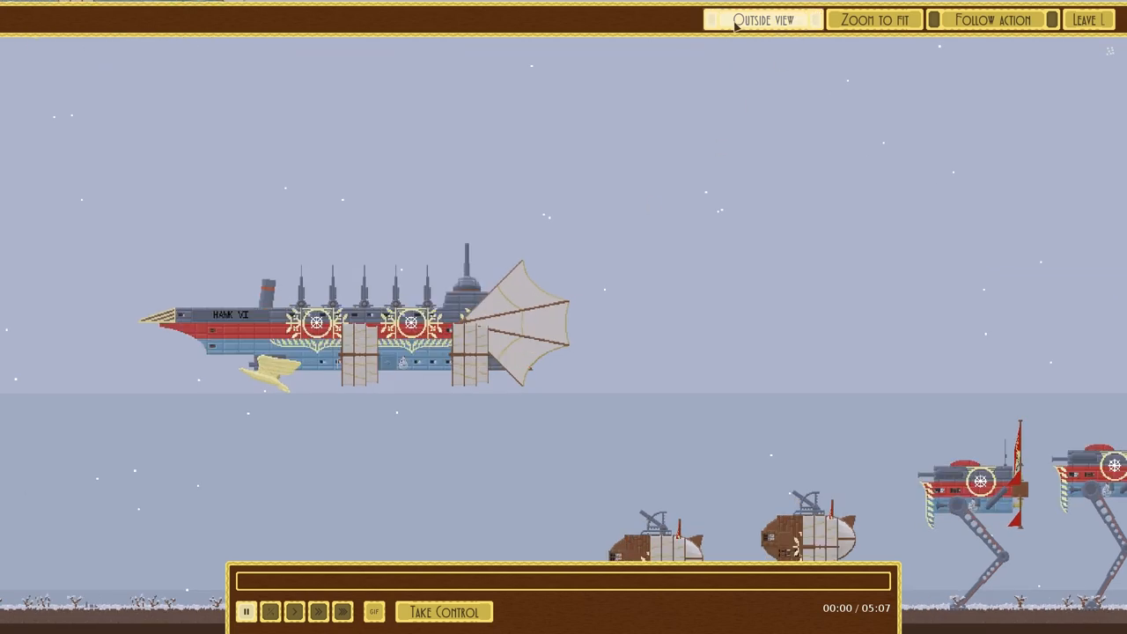
{"action": "left_click", "coordinate": [763, 20]}
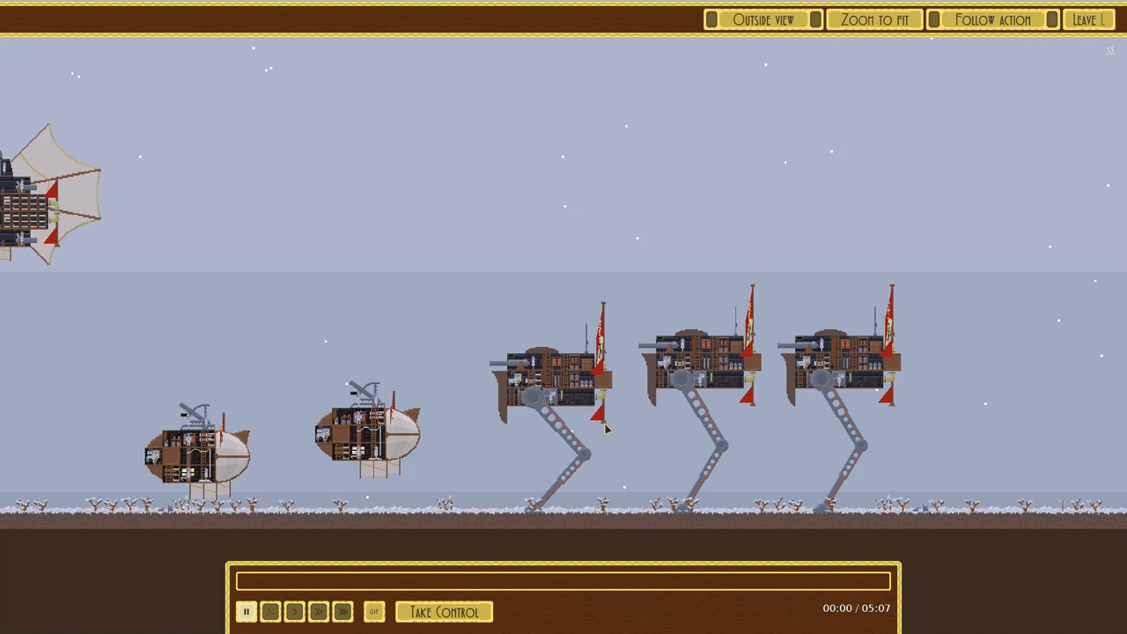
{"action": "mouse_move", "coordinate": [564, 374]}
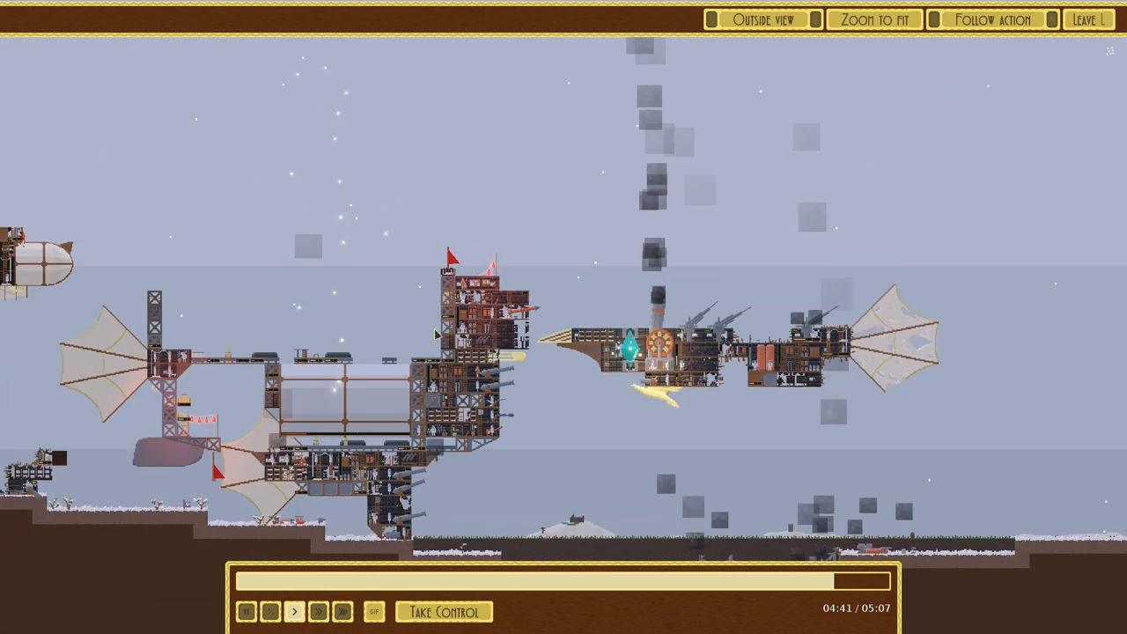
{"action": "mouse_move", "coordinate": [405, 289]}
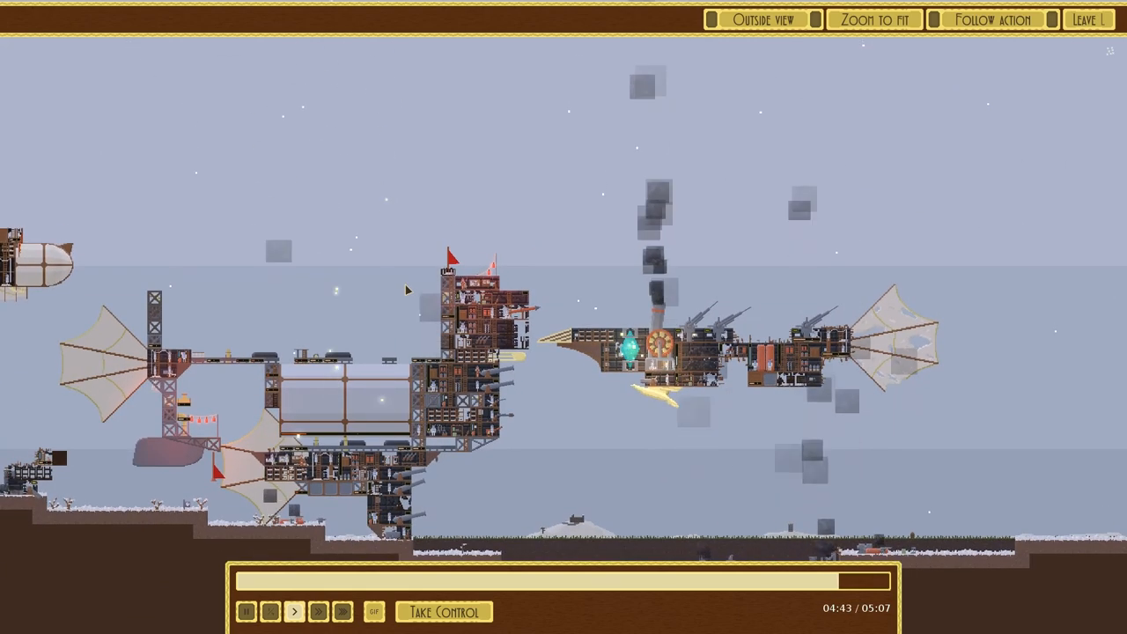